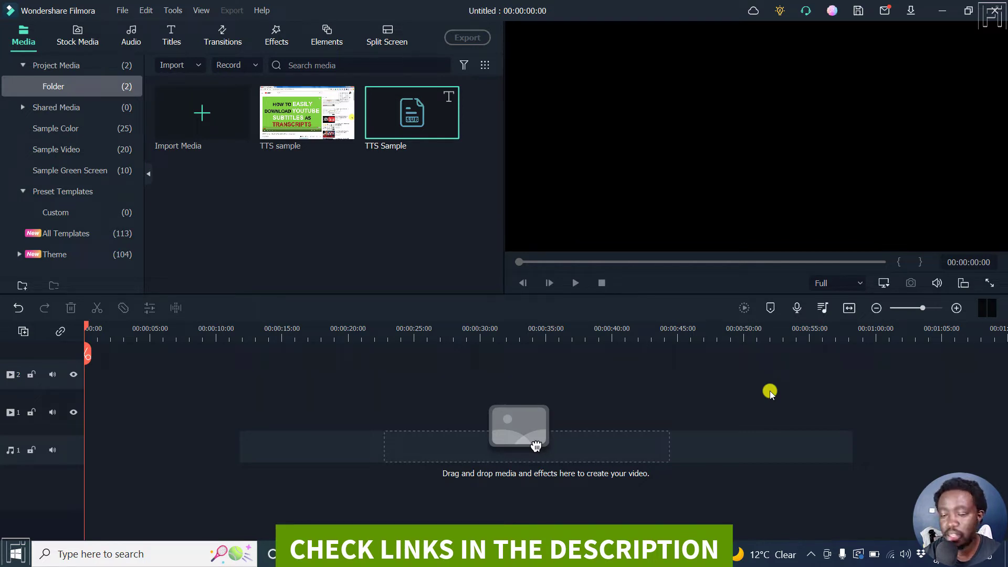
mouse_move(419, 265)
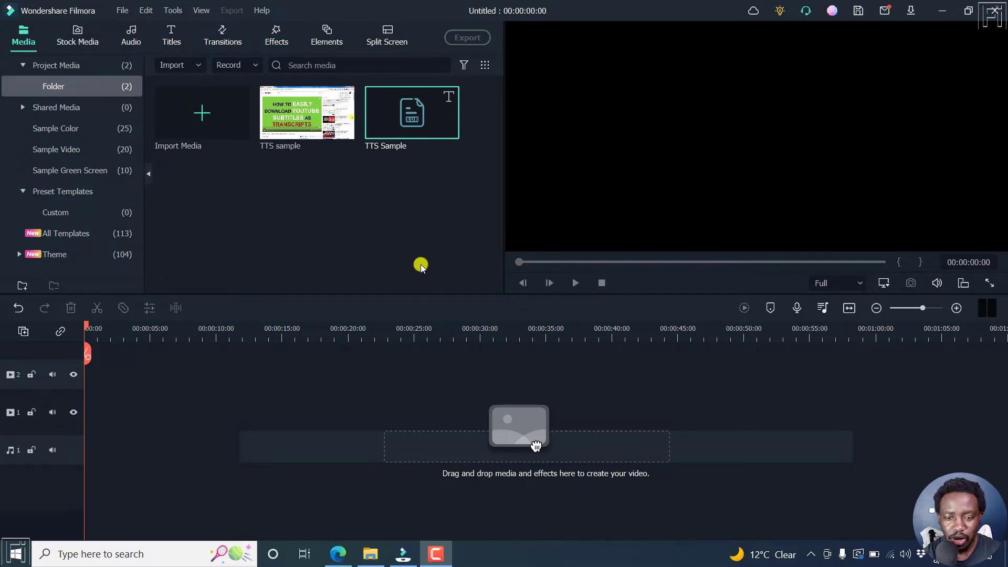
mouse_move(309, 170)
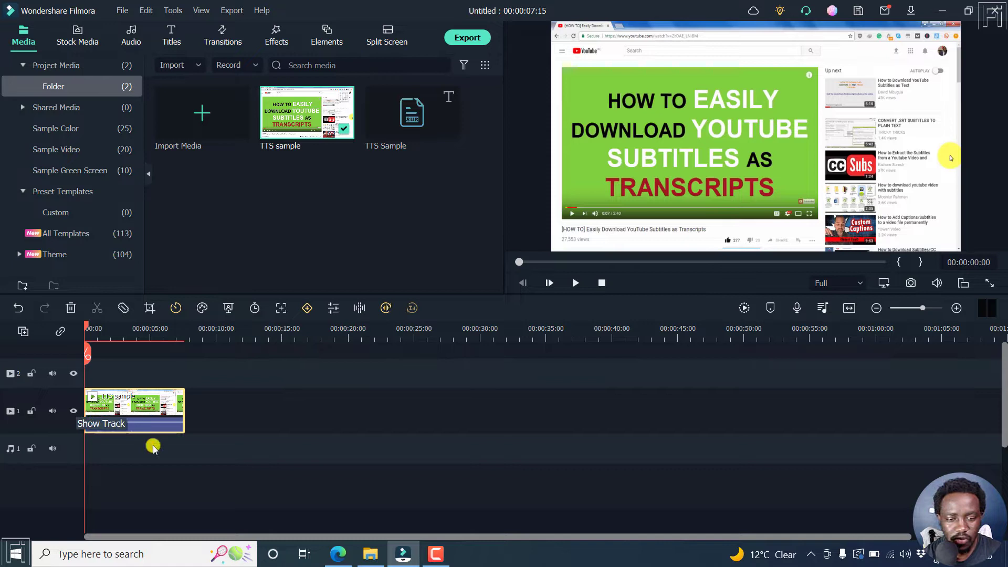
mouse_move(152, 421)
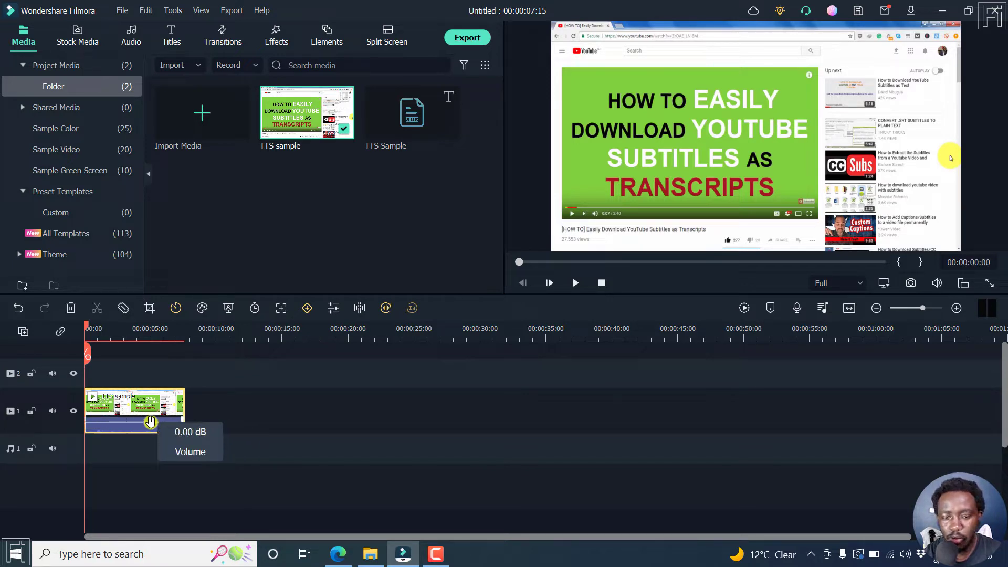
Add the TTS Sample subtitle above the video clip and detach the video's audio onto its own track.
left_click(574, 282)
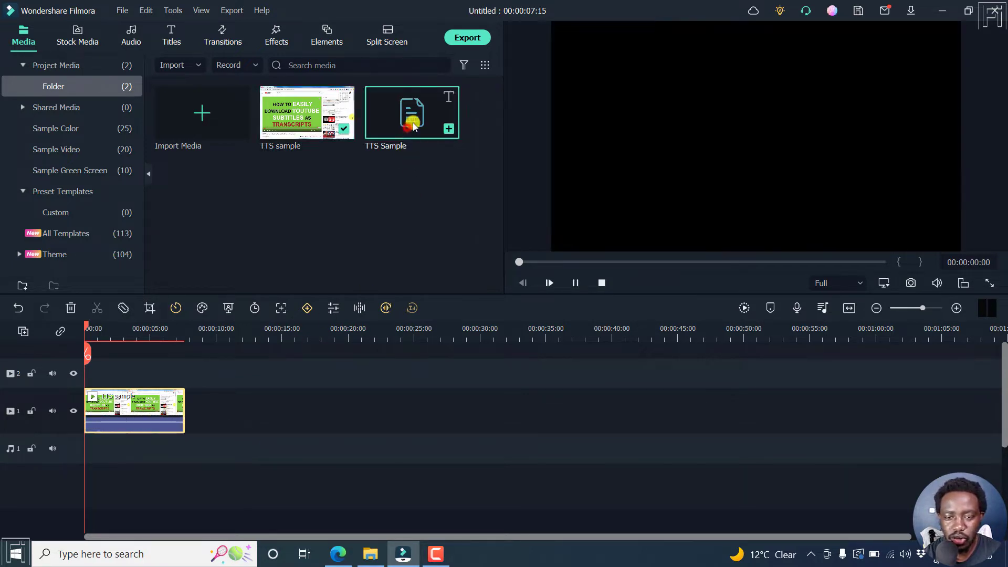
left_click(548, 282)
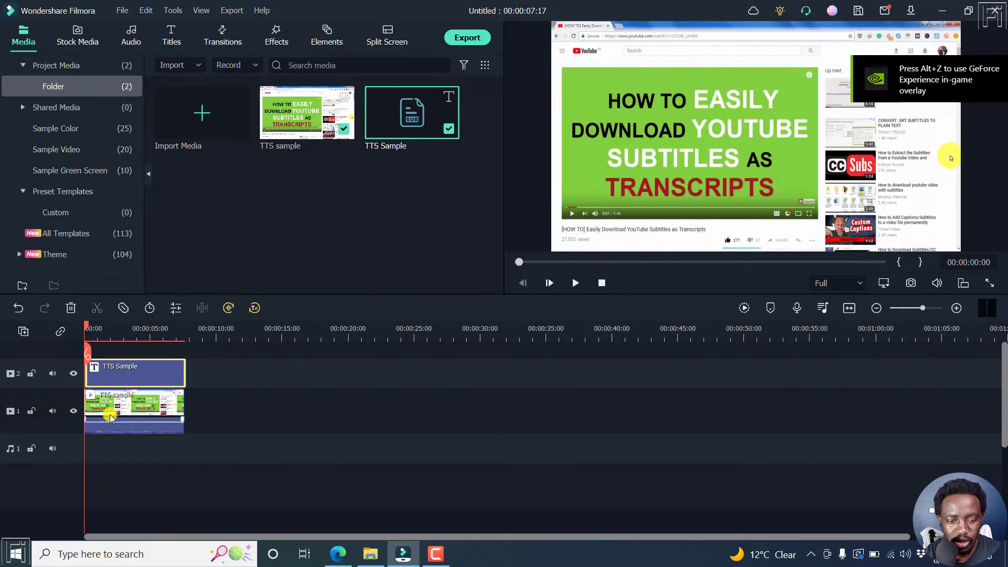
right_click(113, 414)
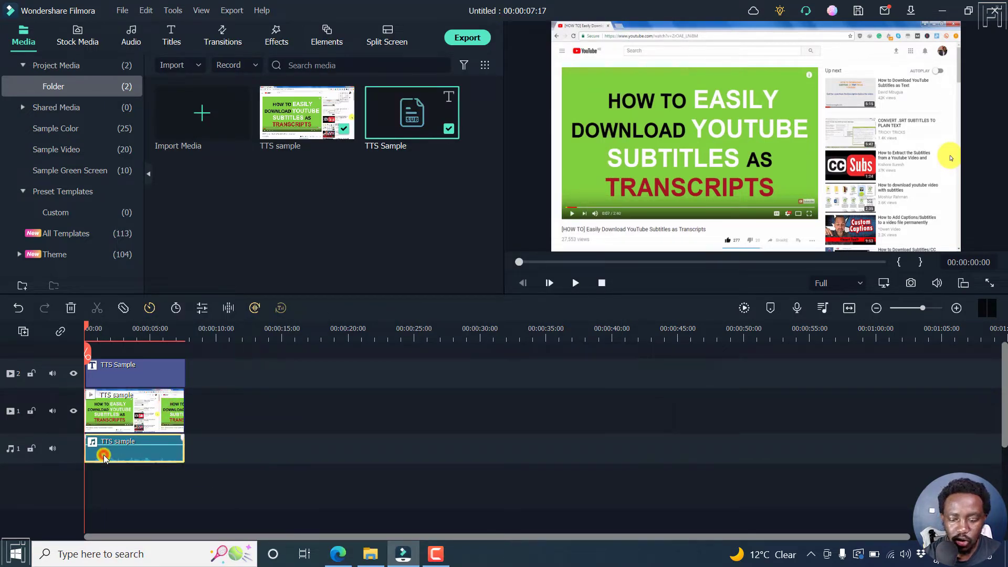
Delete the detached audio clip and select the subtitle clip on the timeline.
left_click(70, 308)
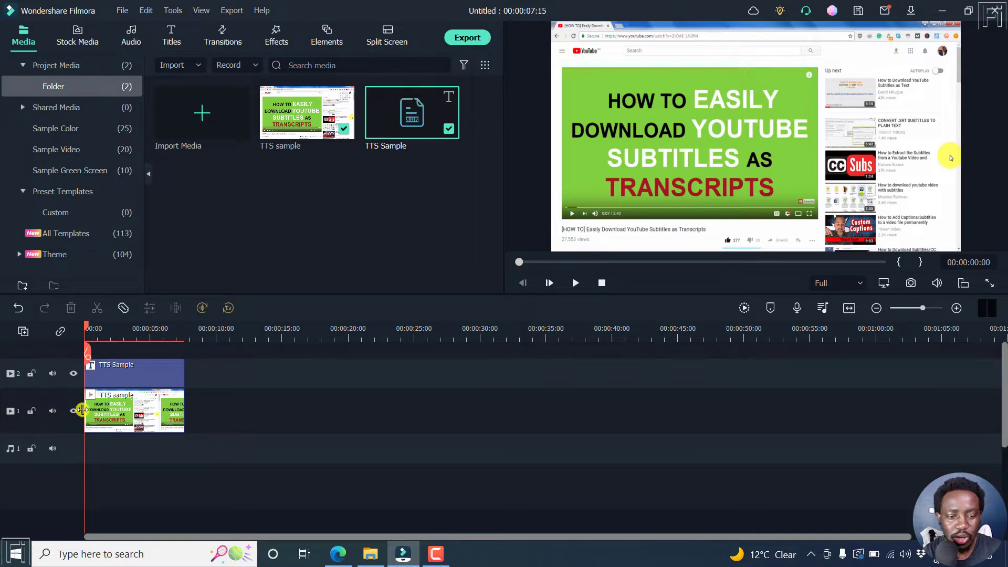
left_click(128, 369)
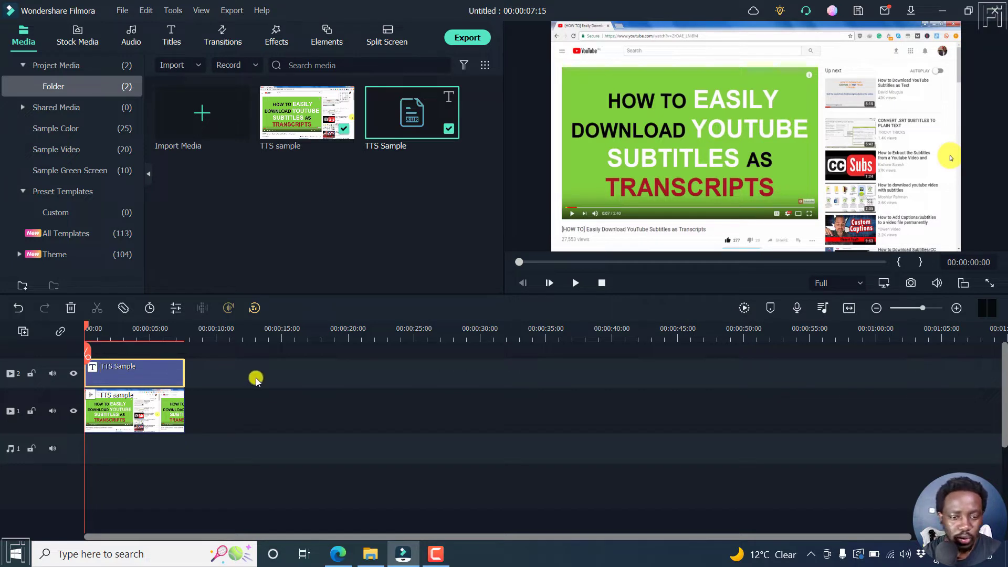
mouse_move(112, 454)
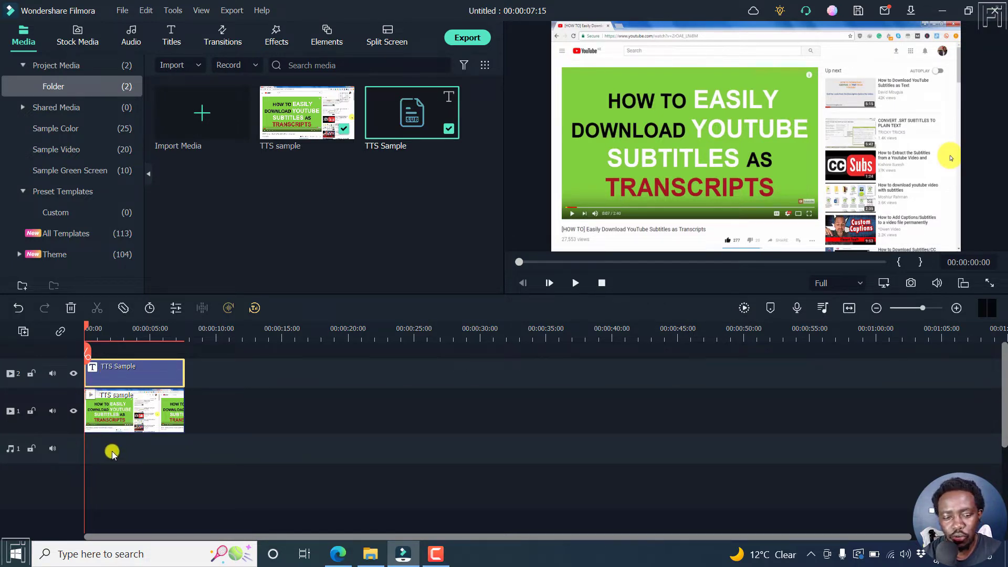
left_click(148, 373)
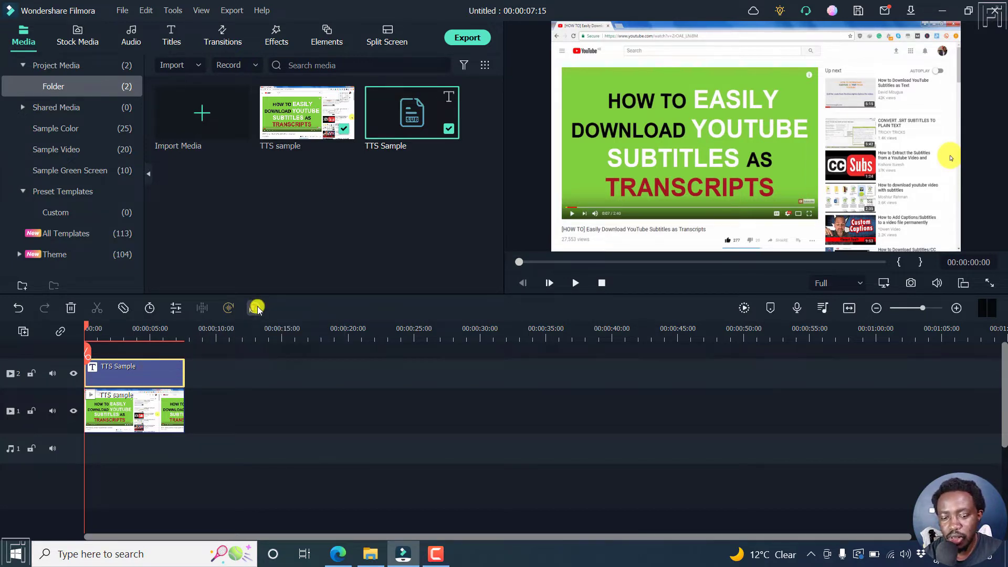
mouse_move(256, 307)
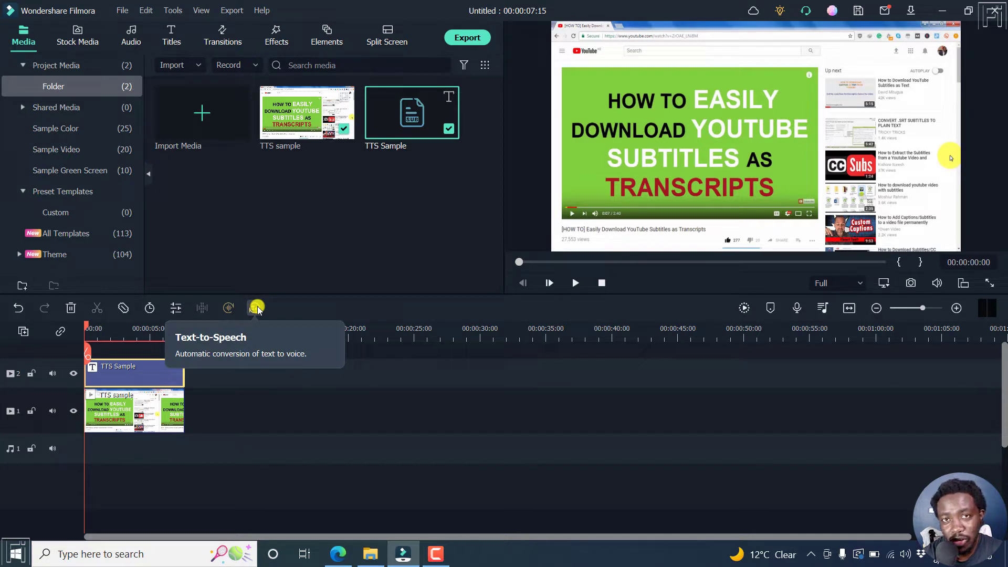
left_click(132, 373)
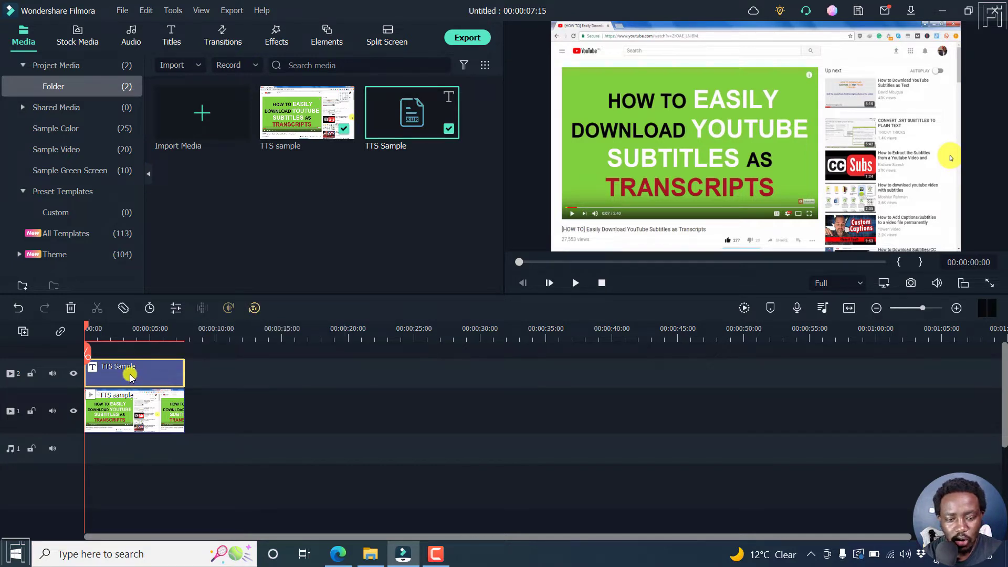
Convert the subtitle to speech using English (US) and the Bob voice.
right_click(133, 373)
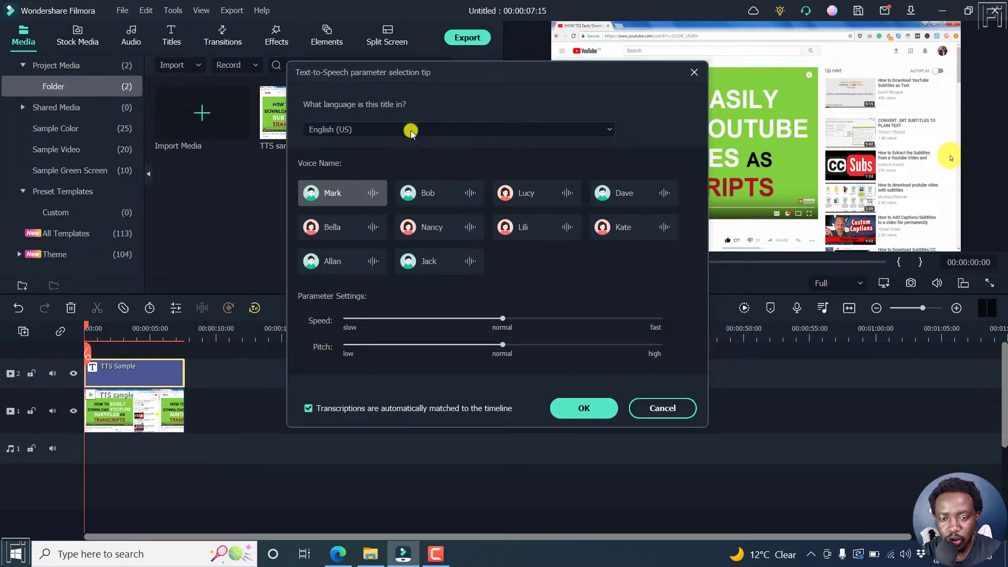
left_click(459, 129)
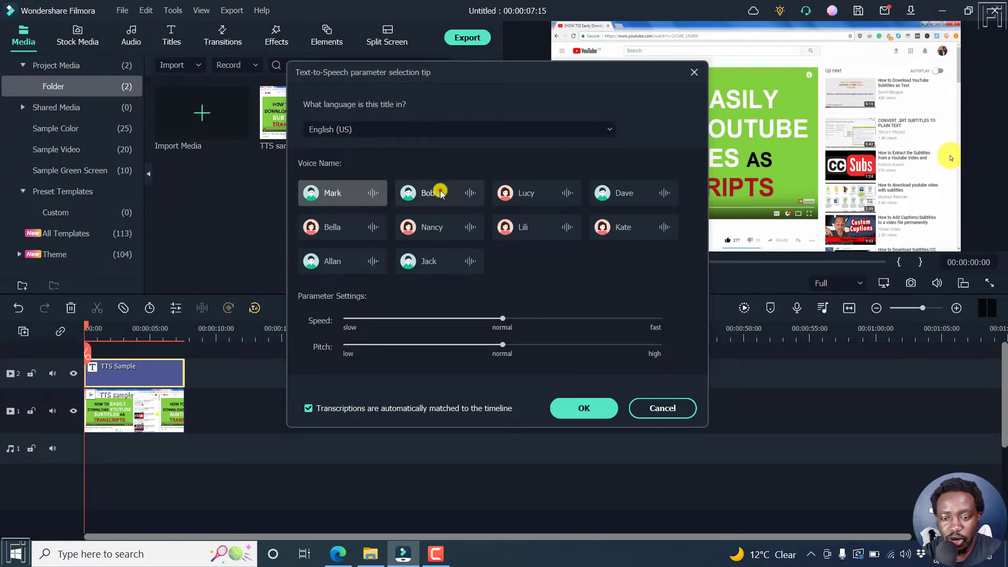
left_click(428, 194)
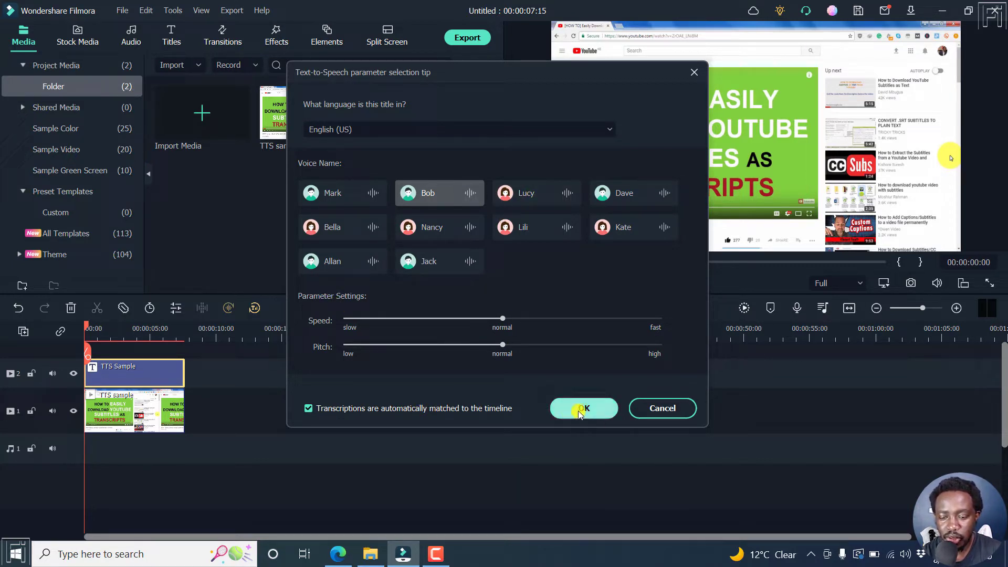
left_click(583, 409)
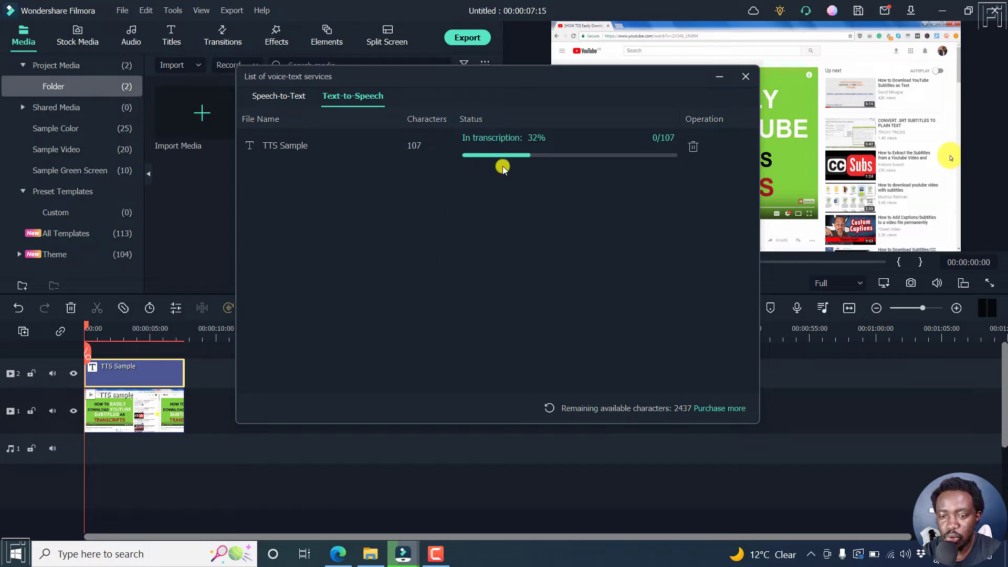
mouse_move(445, 324)
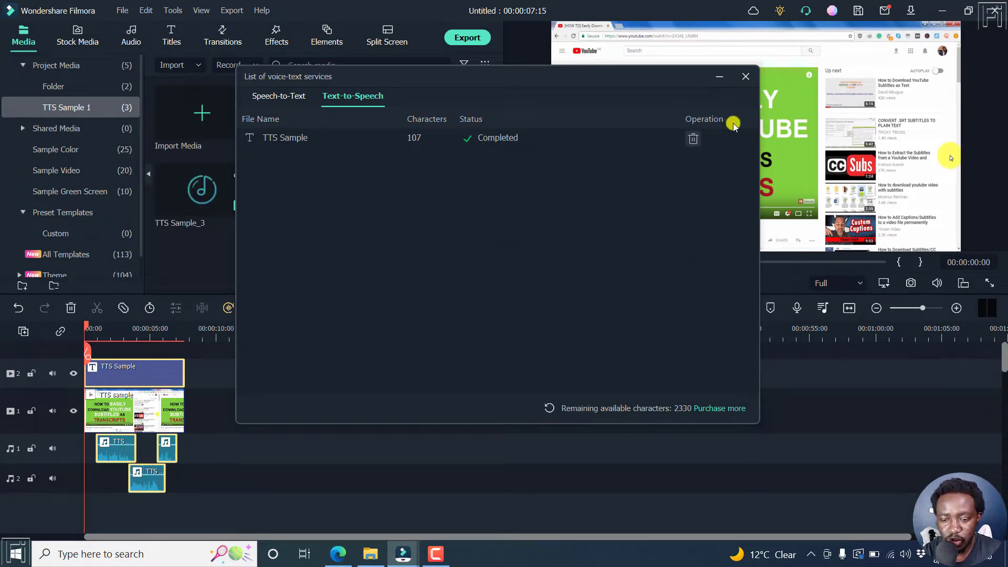
Close the voice-text services list, review the subtitle lines in Edit Subtitle File and accept them unchanged.
left_click(745, 76)
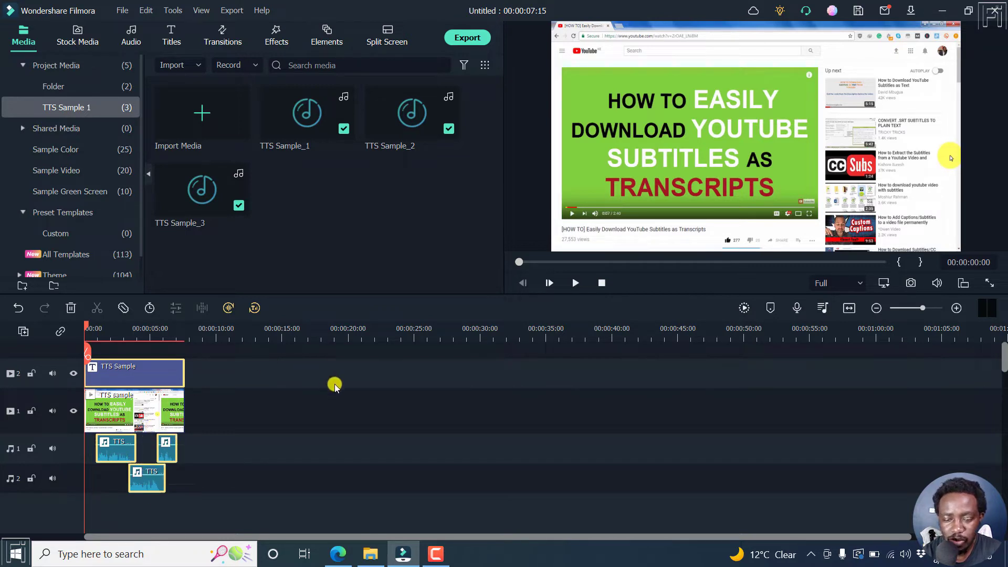
left_click(574, 283)
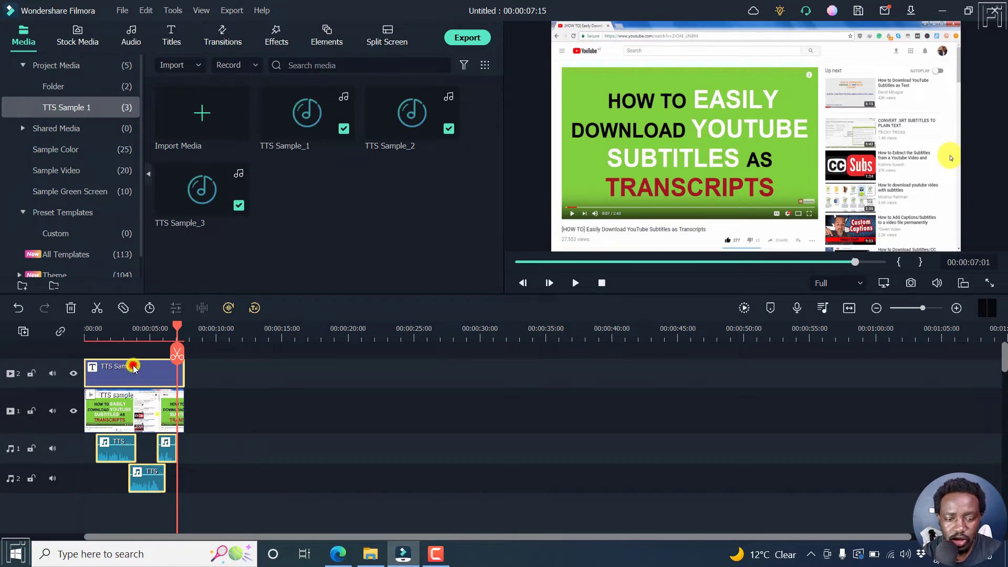
double_click(132, 366)
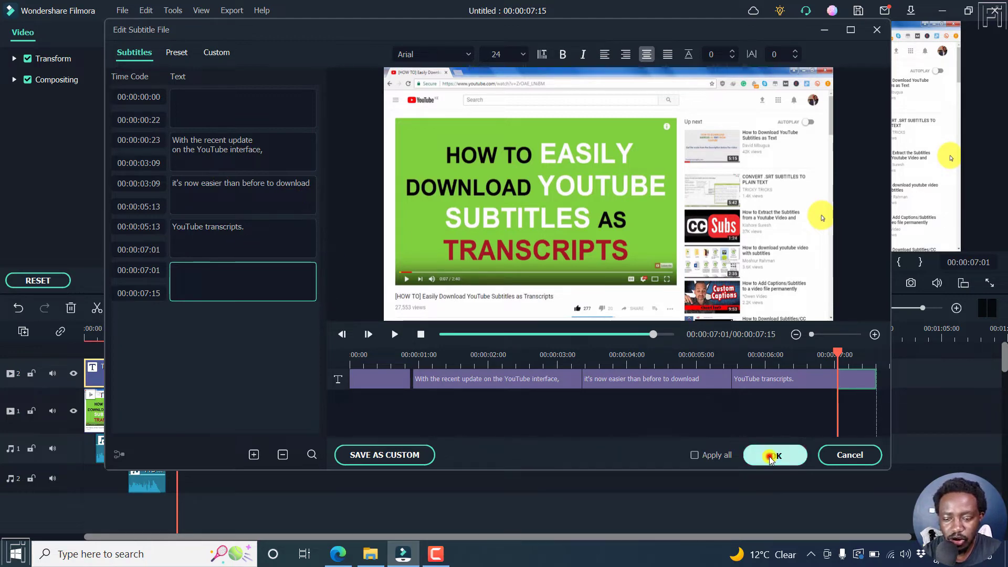
left_click(774, 455)
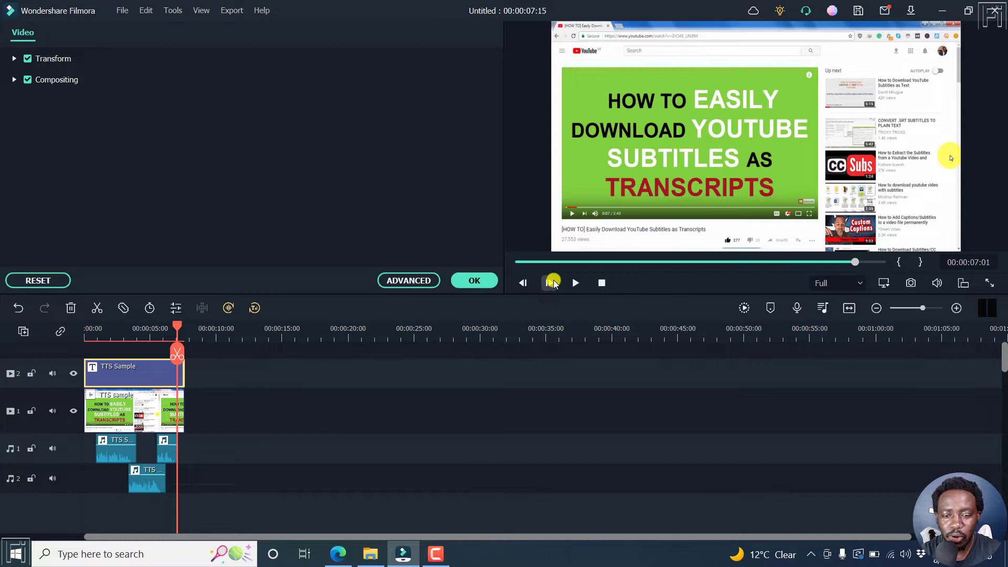
left_click(473, 281)
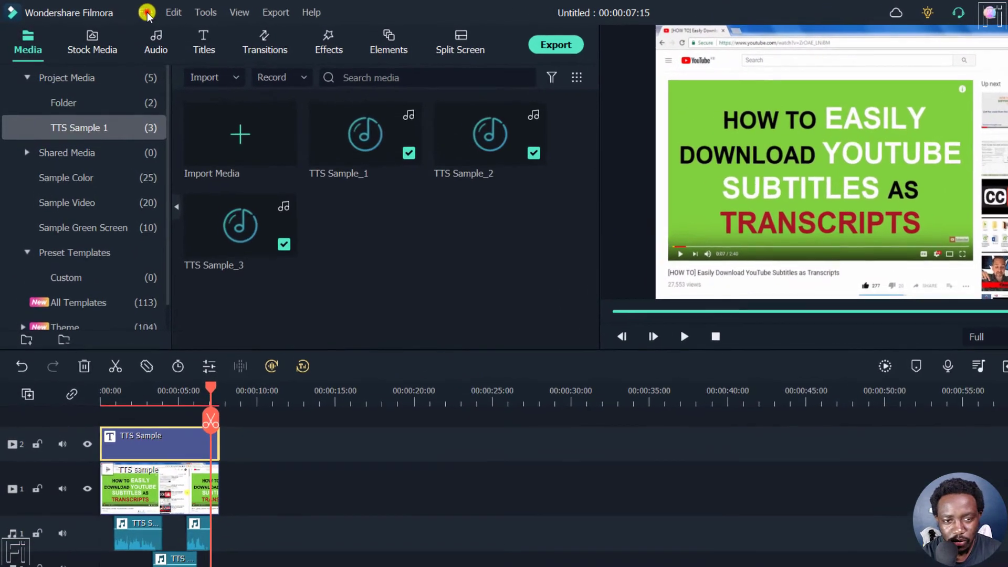
left_click(145, 13)
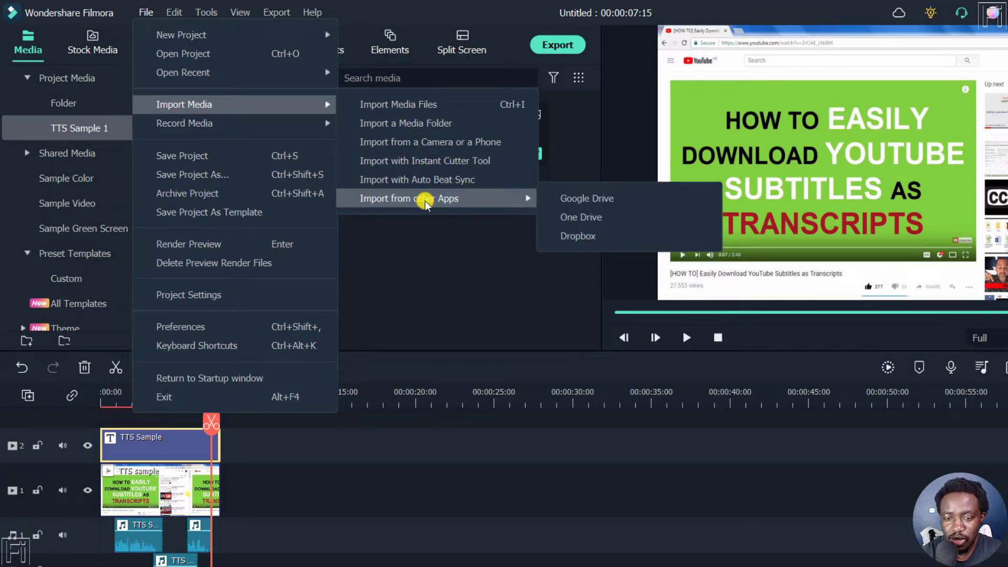
mouse_move(585, 199)
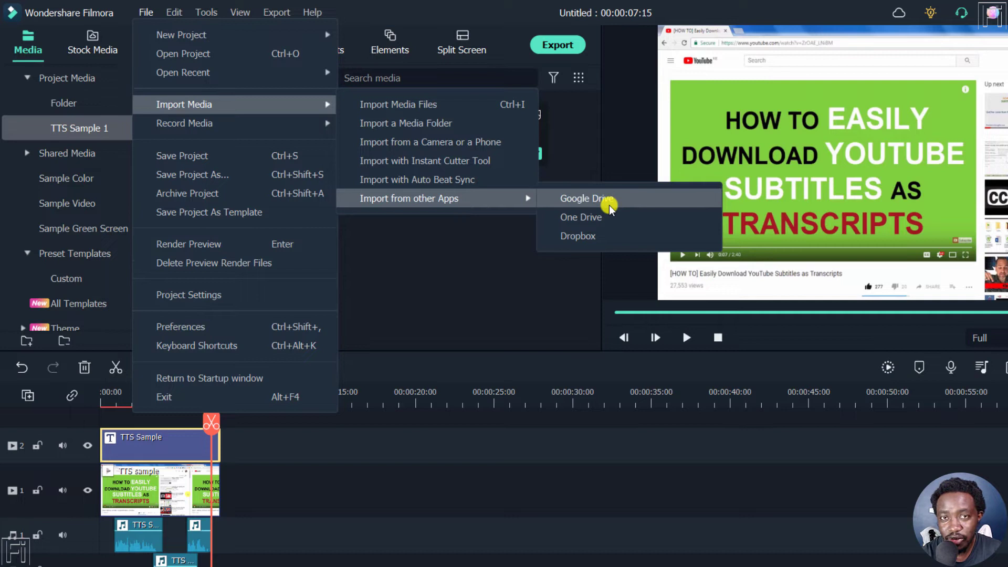
mouse_move(591, 242)
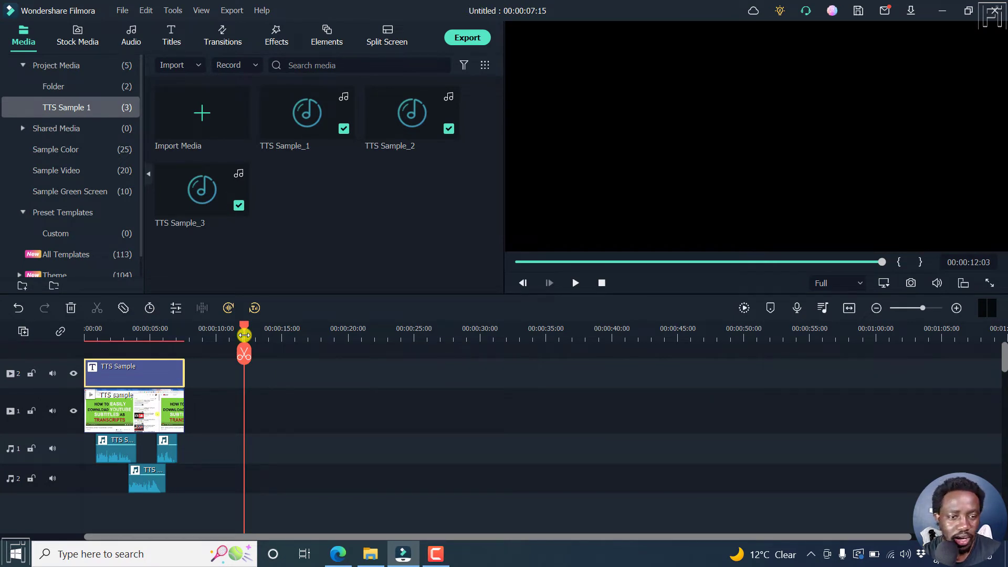
Place the dumbbell push-up stock clip from Downloads on video track 1 after the first clip.
left_click(77, 36)
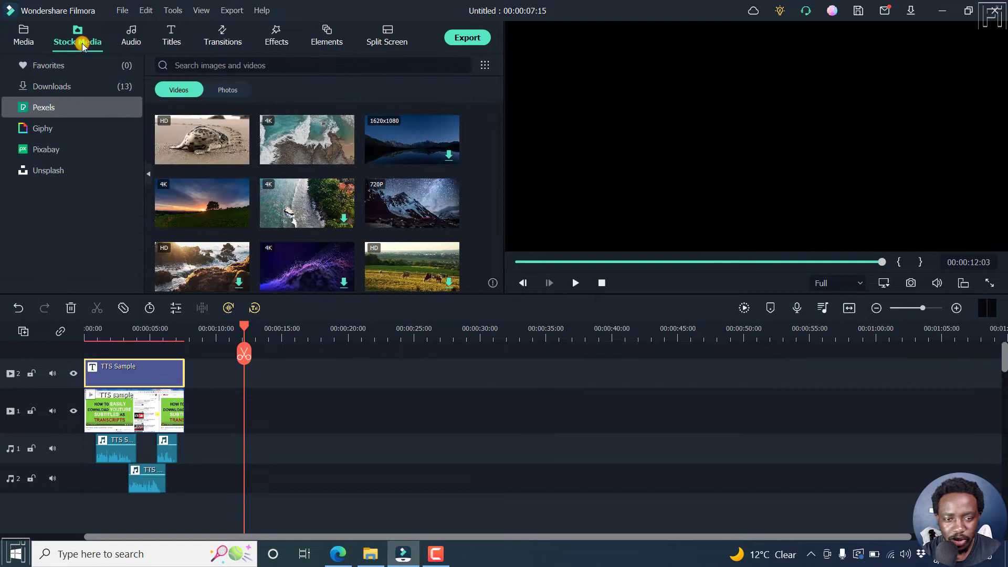
left_click(51, 86)
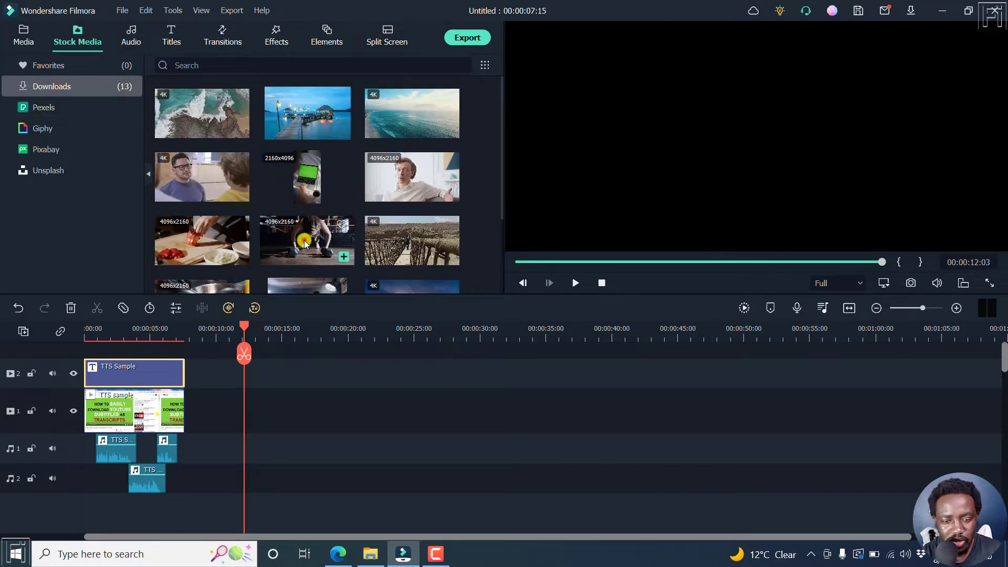
left_click_drag(306, 240, 324, 411)
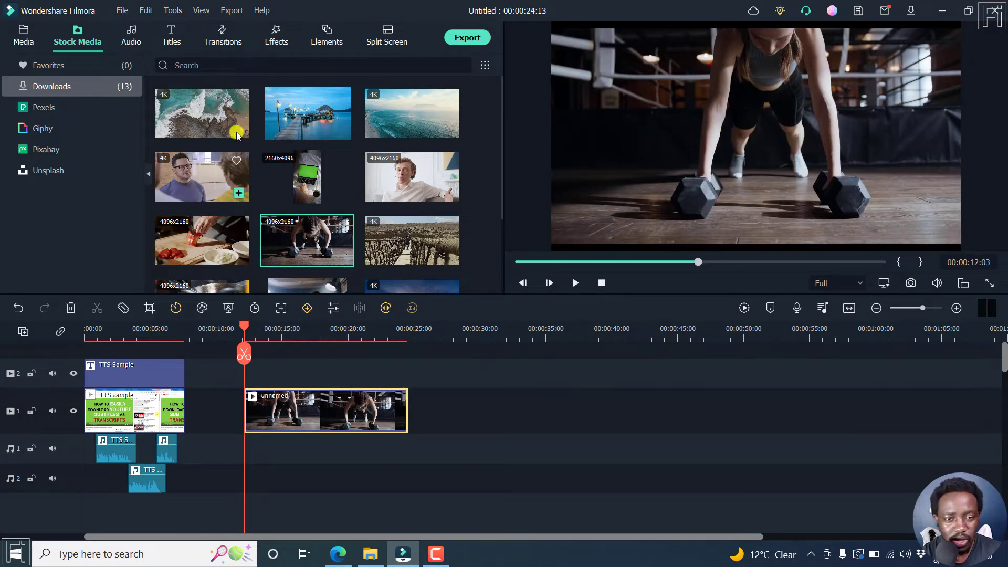
left_click(276, 36)
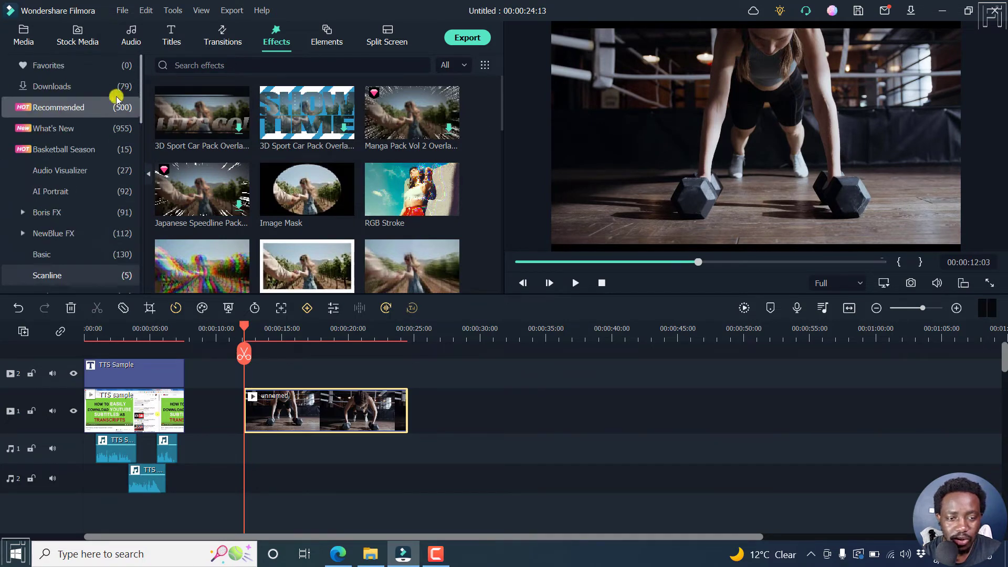
Search the effects for 'timer' and place Circle Countdown Timer 07 on track 2 above the exercise clip.
left_click(52, 128)
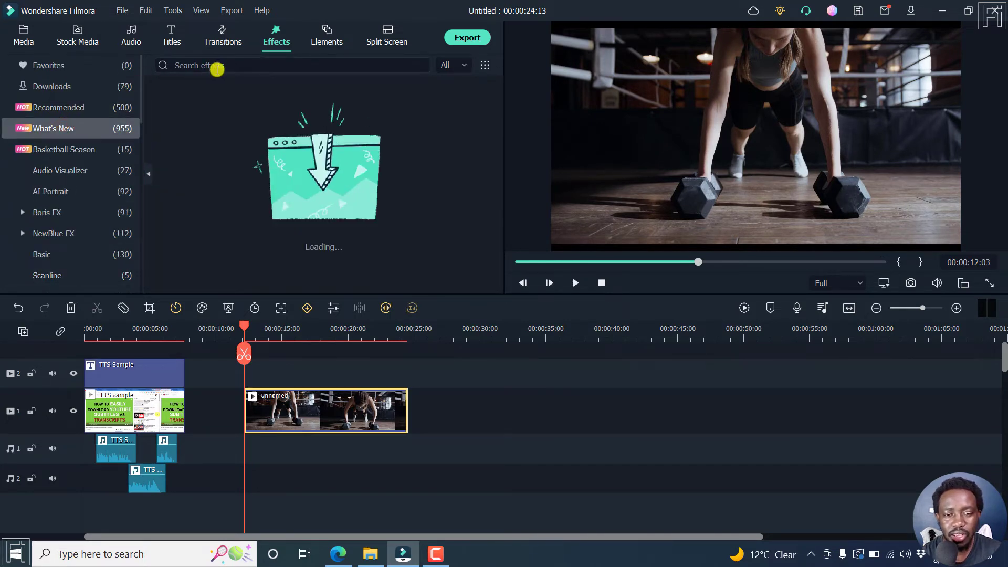
type("timer")
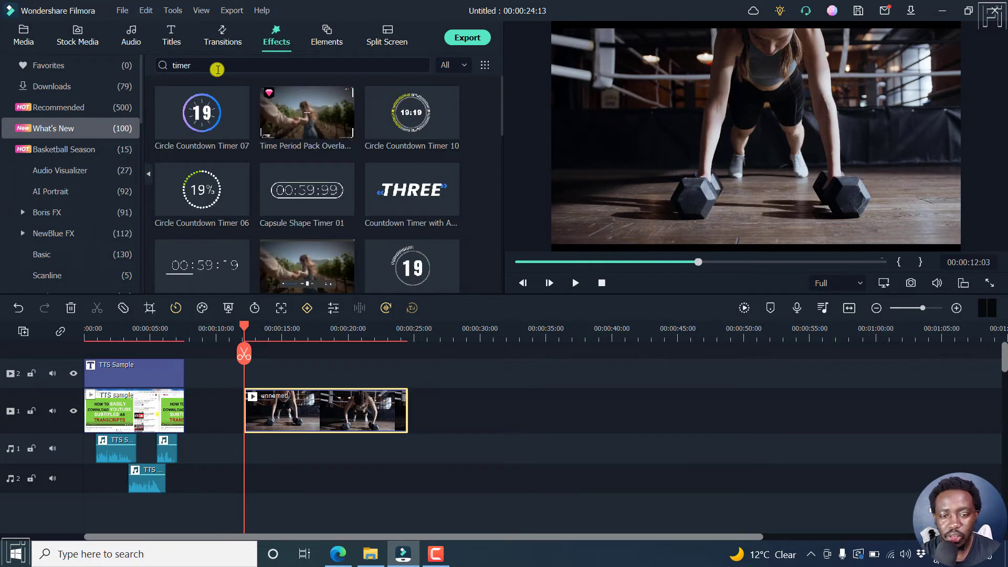
mouse_move(360, 93)
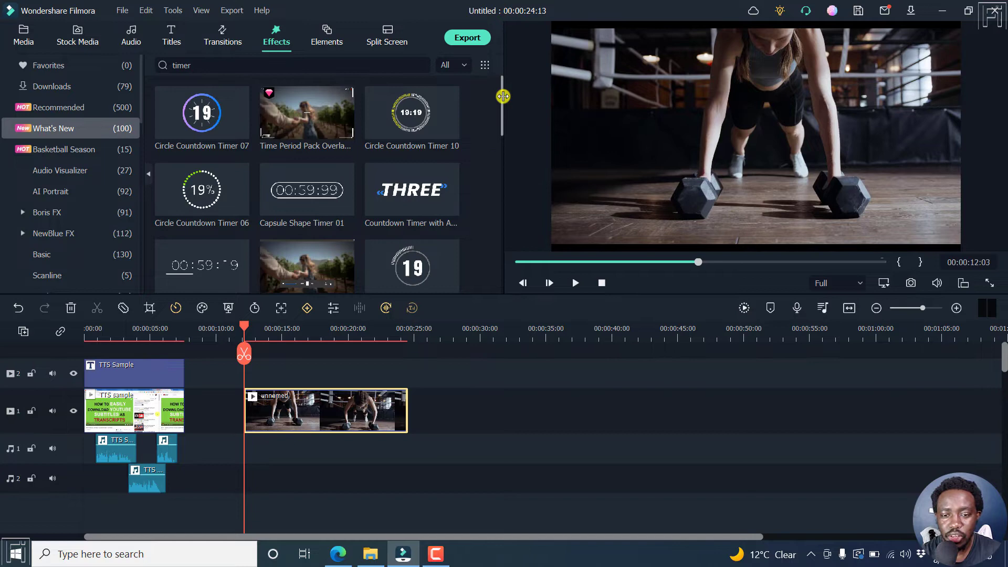
scroll("down", 3)
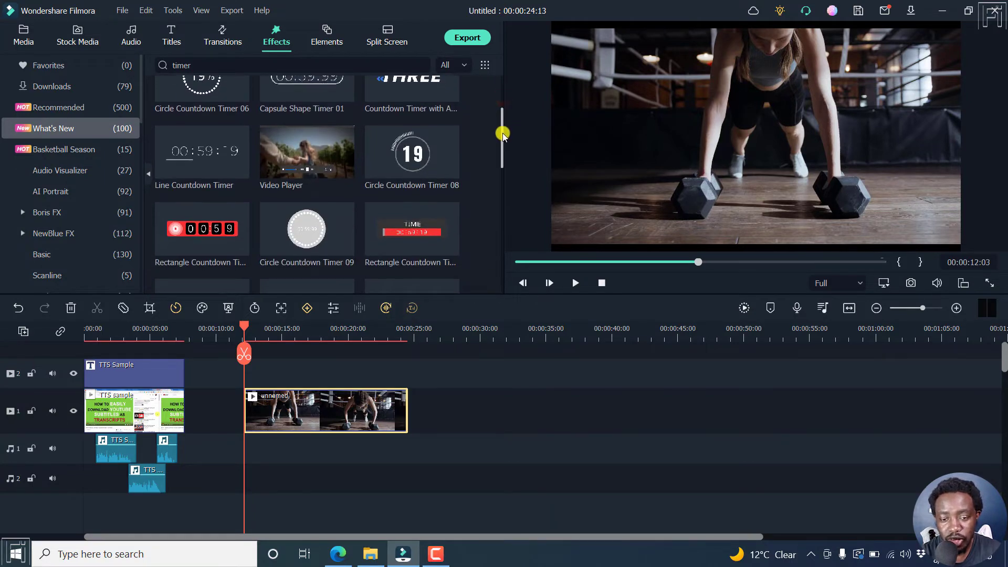
scroll("down", 3)
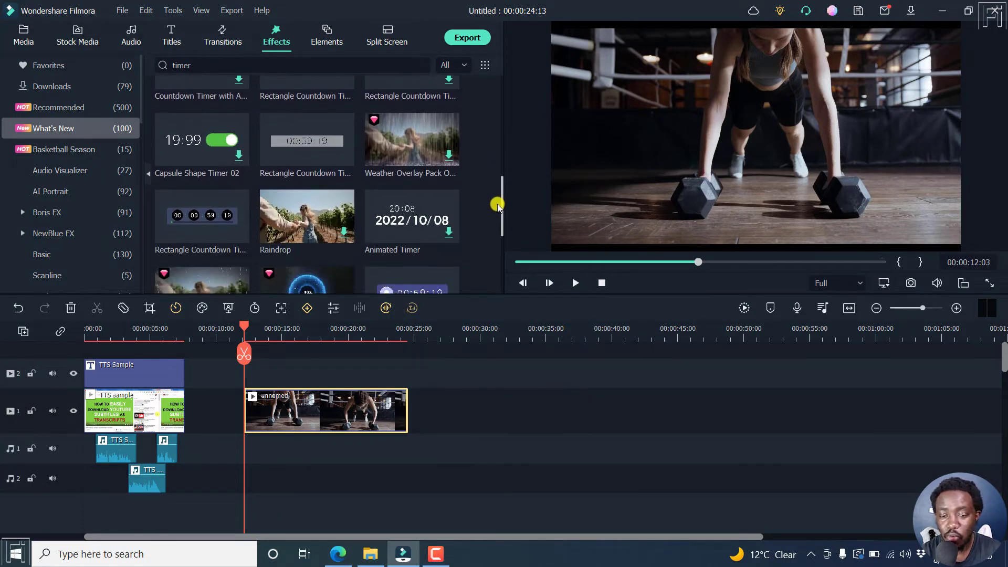
scroll("down", 3)
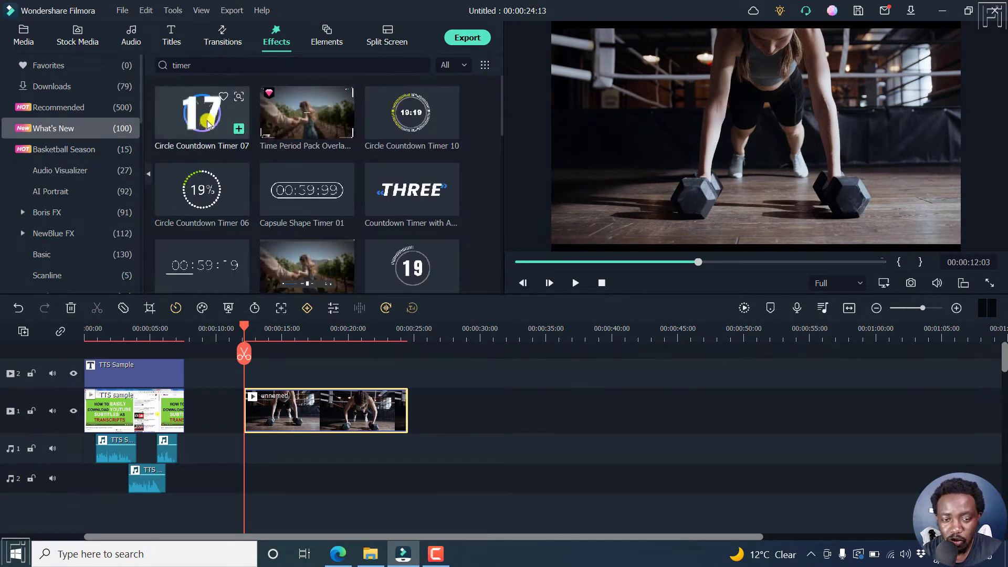
left_click_drag(202, 113, 278, 364)
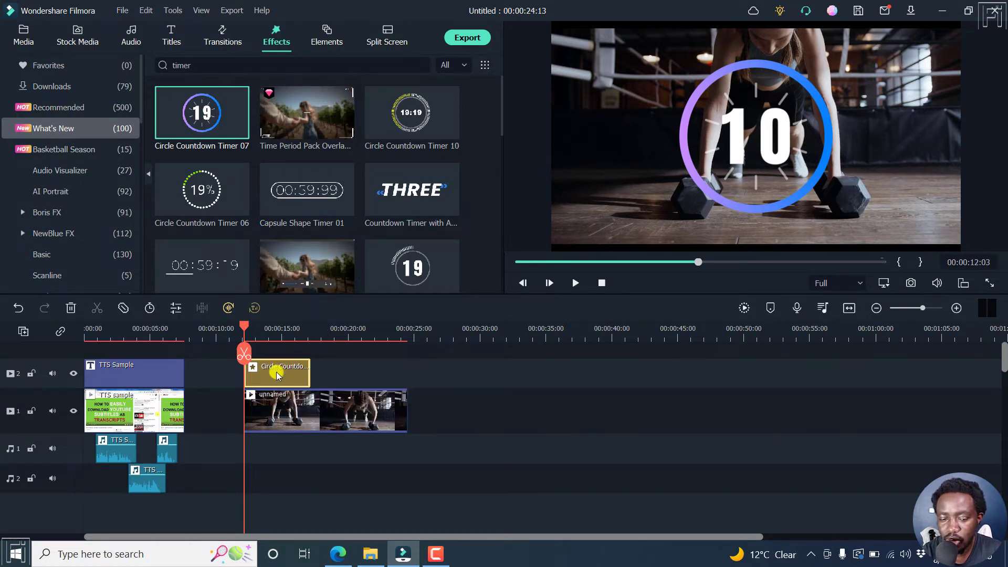
Set the timer to Position X 0.06, Y 0.86 and Scale 0.26, placing it small in the top-left corner.
double_click(276, 368)
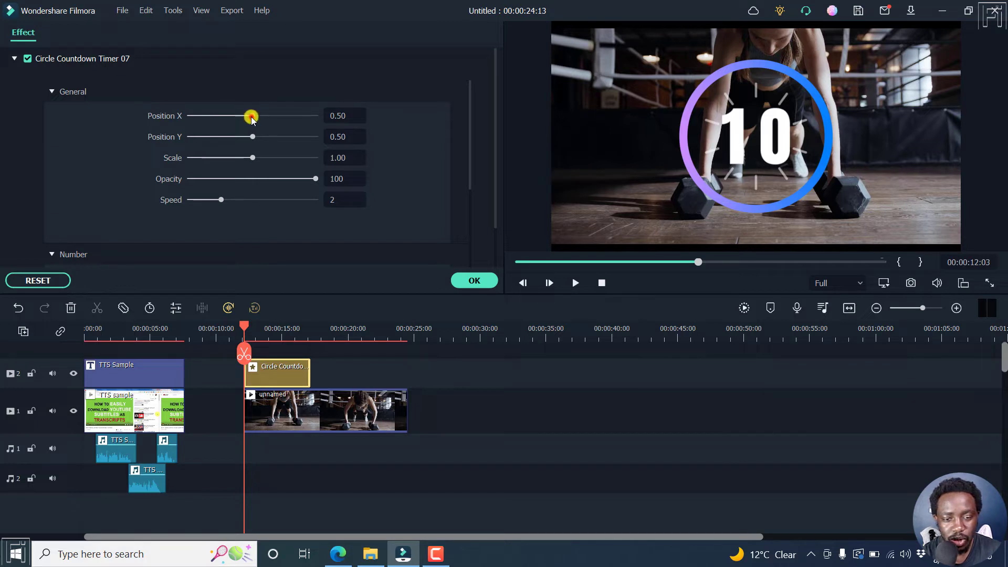
left_click_drag(251, 115, 235, 115)
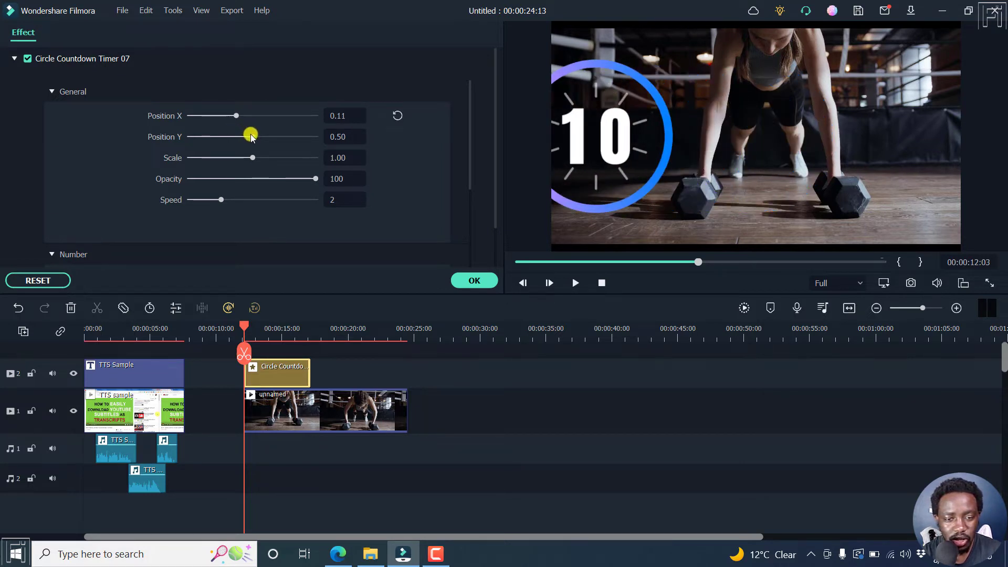
left_click_drag(250, 136, 245, 137)
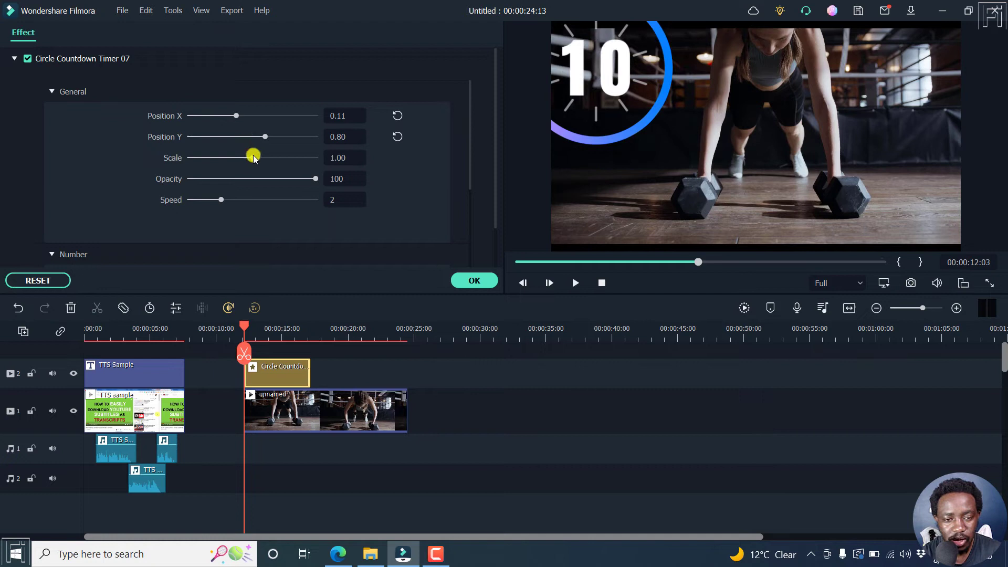
left_click_drag(250, 157, 214, 158)
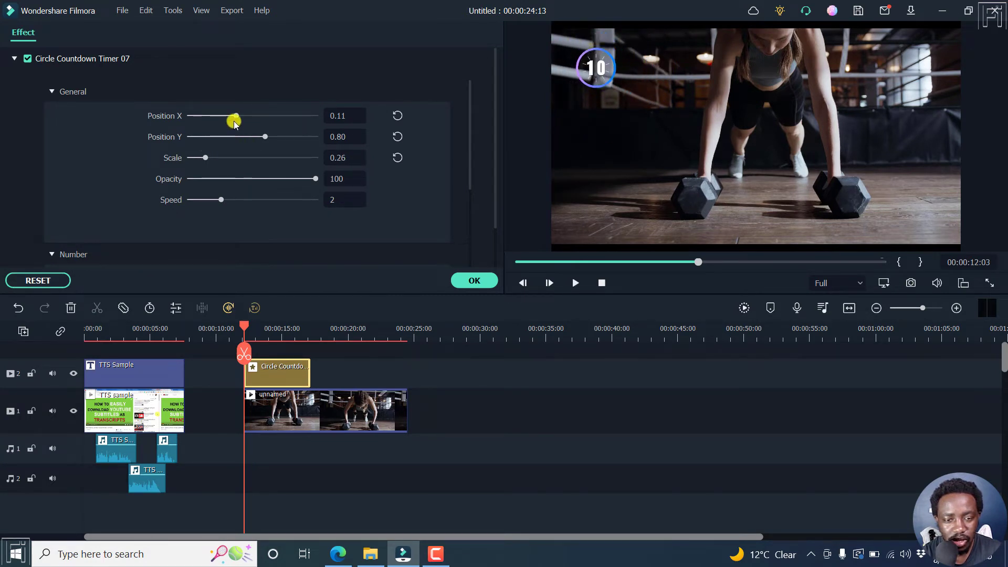
left_click_drag(263, 137, 266, 137)
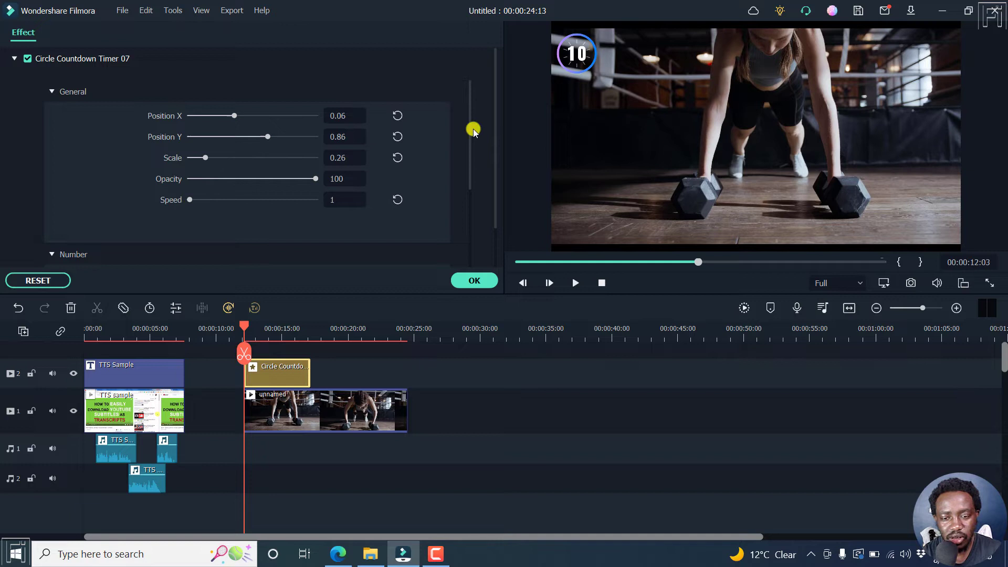
scroll("down", 3)
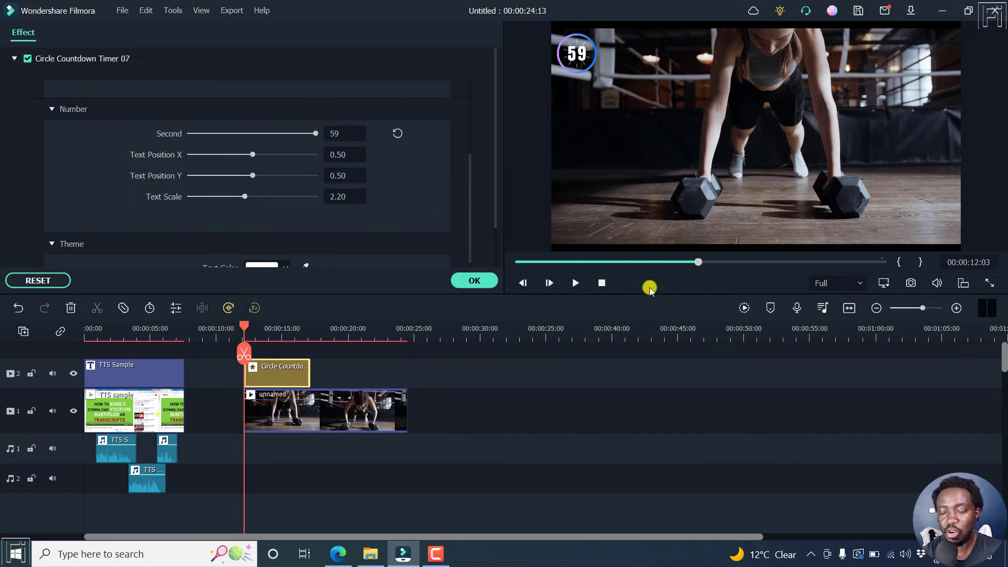
mouse_move(478, 381)
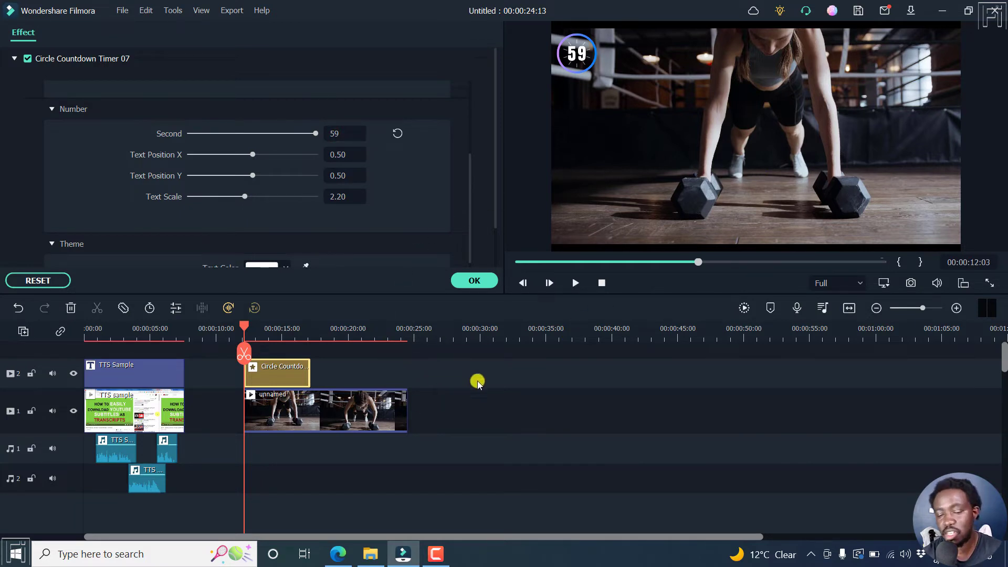
mouse_move(459, 386)
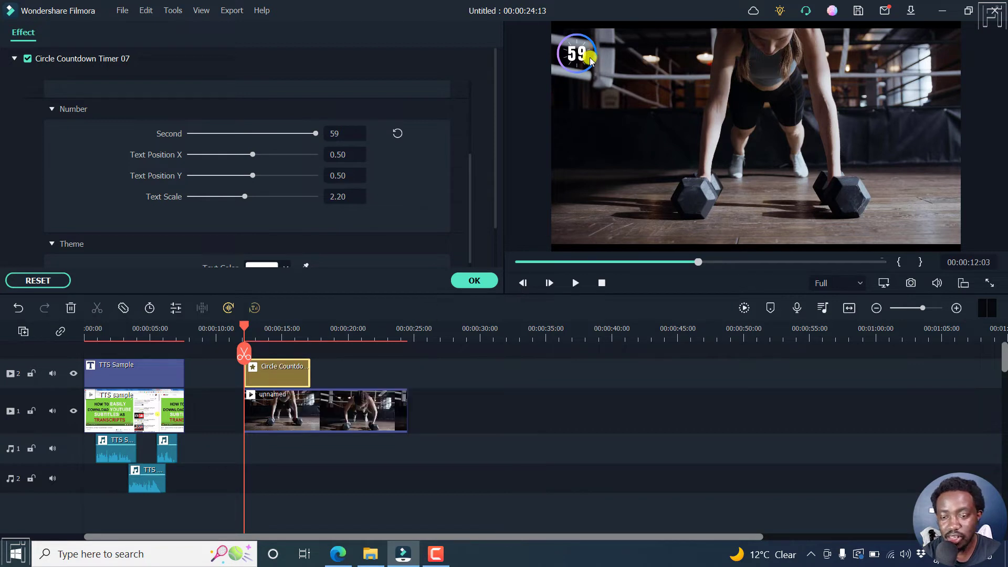
mouse_move(399, 512)
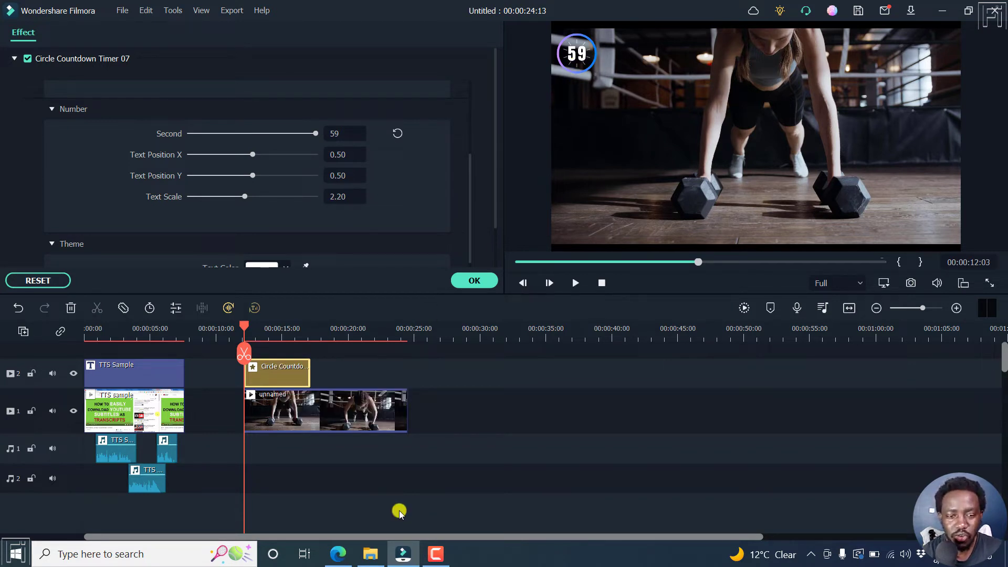
mouse_move(162, 167)
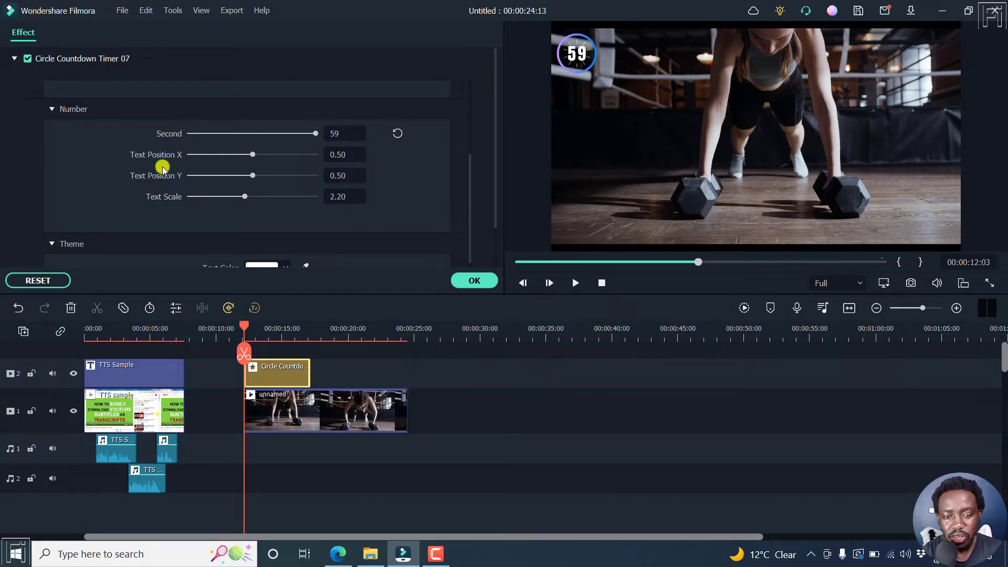
mouse_move(491, 168)
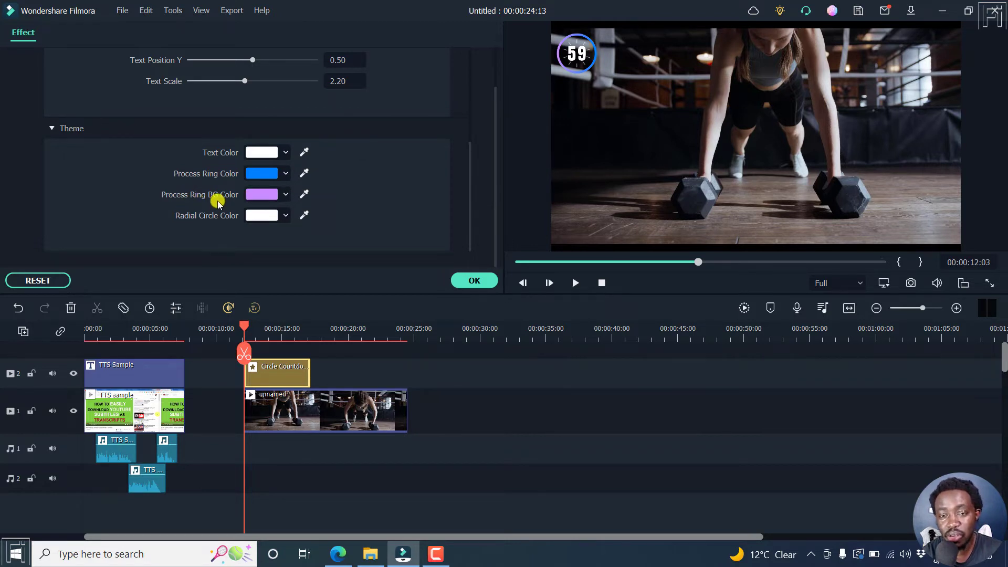
mouse_move(238, 218)
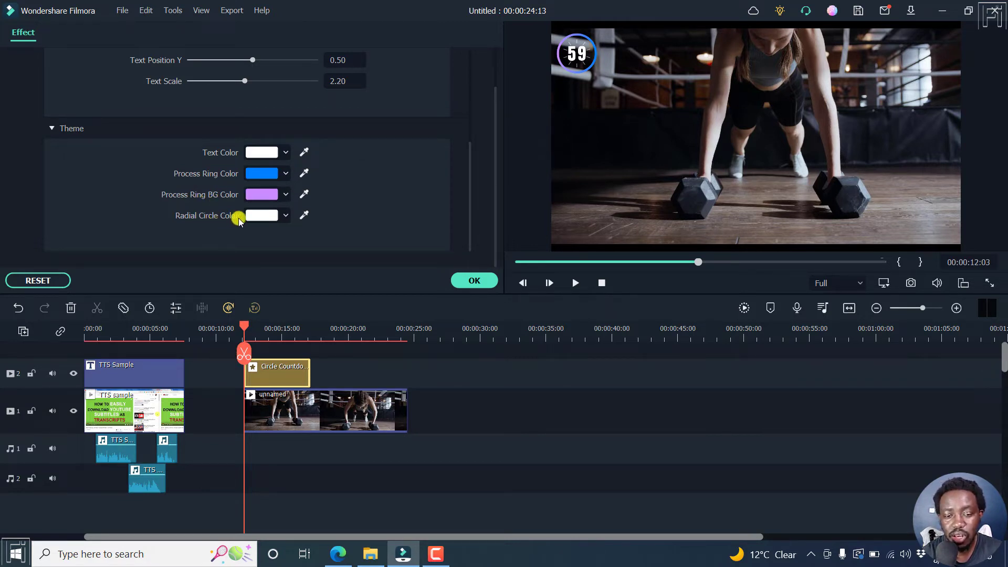
Make the timer's radial circle peach and its process ring background dark red.
left_click(284, 215)
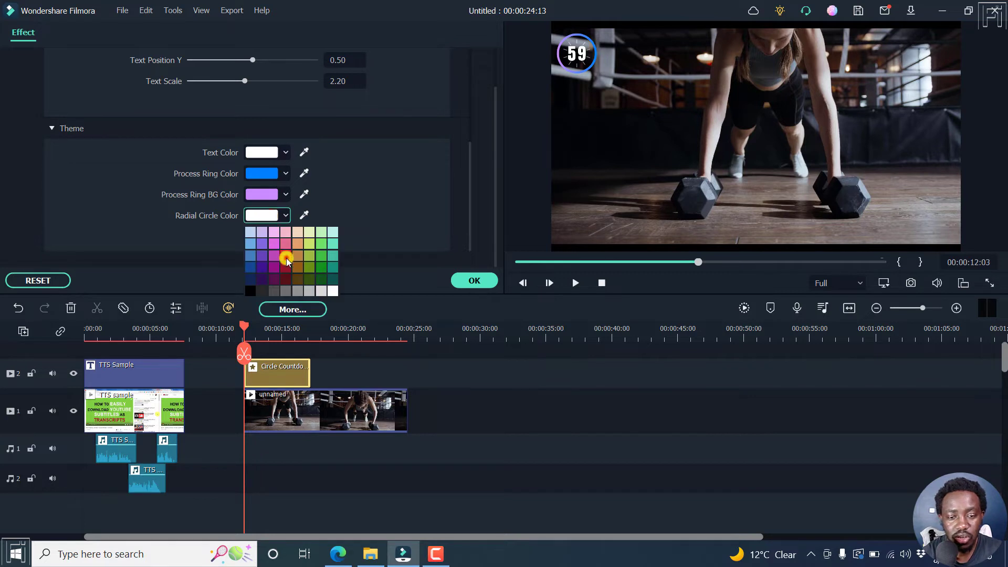
left_click(282, 232)
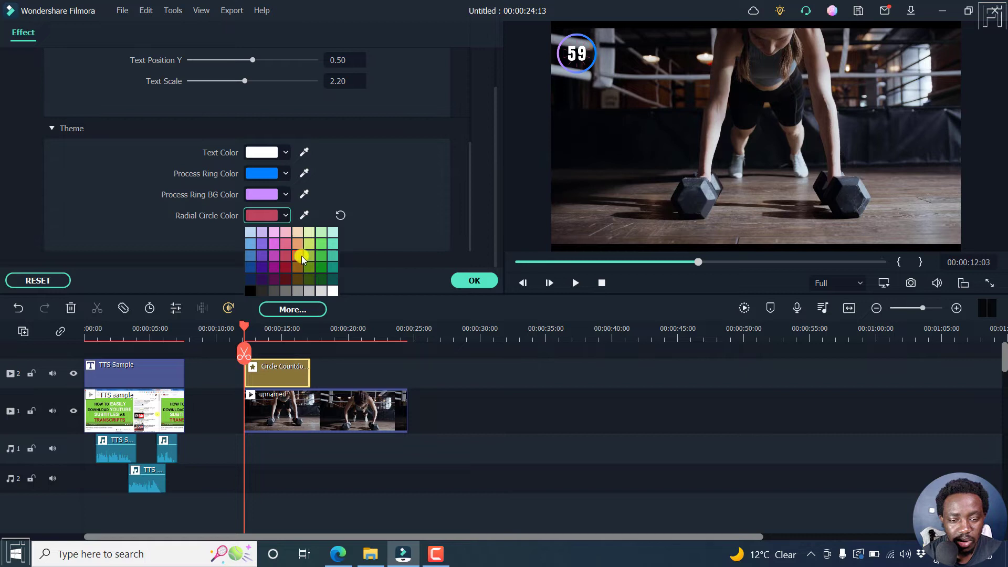
left_click(301, 253)
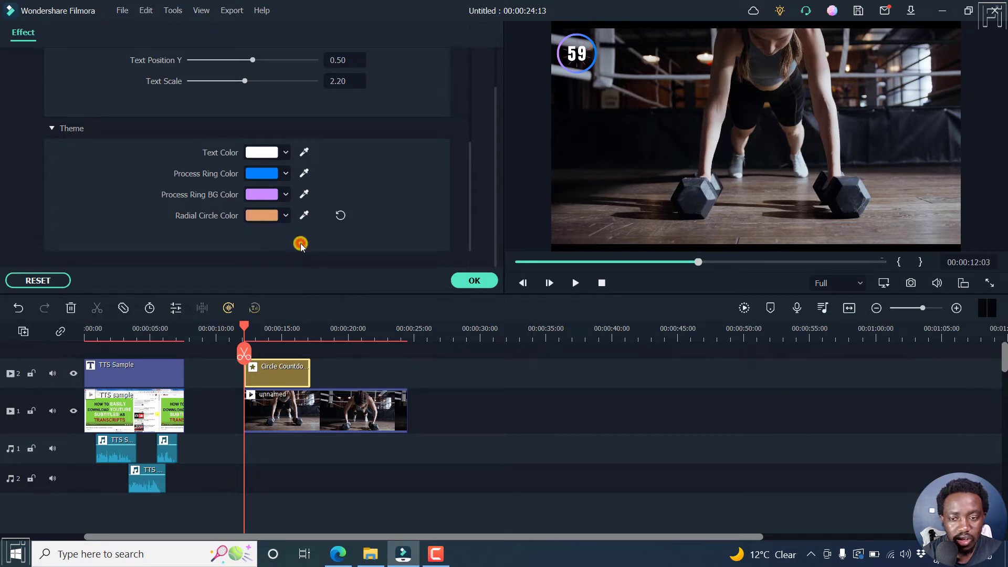
left_click(284, 194)
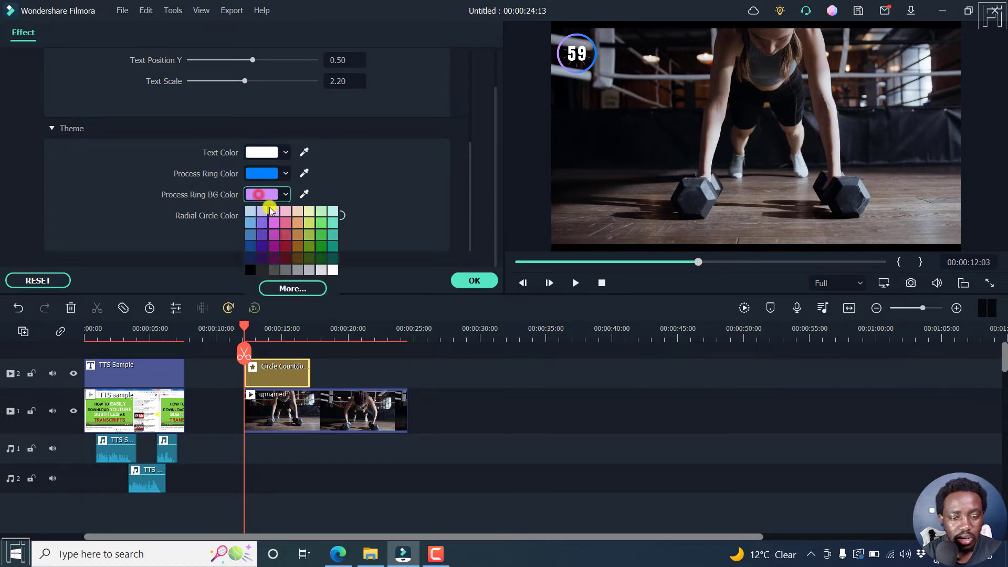
left_click(262, 231)
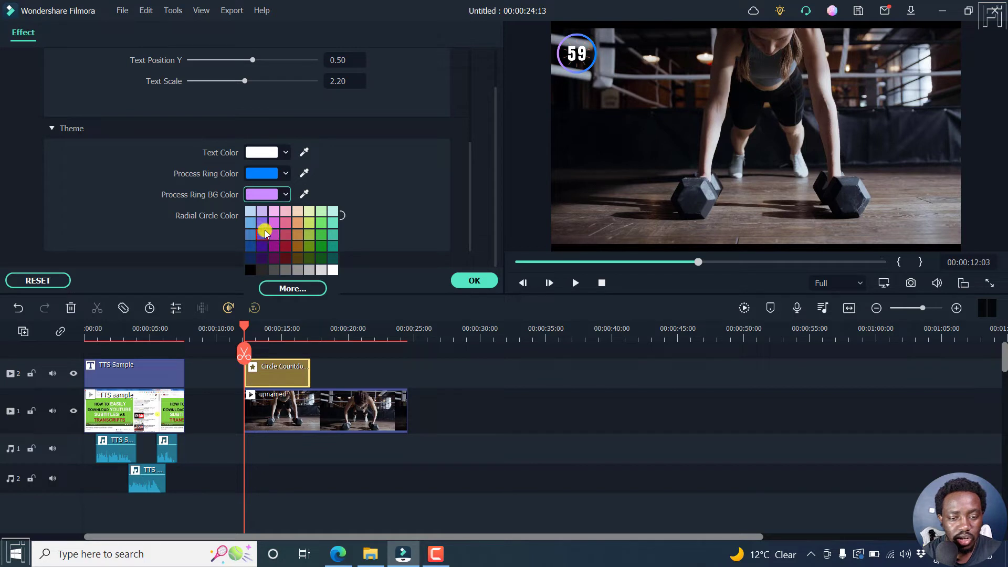
left_click(264, 230)
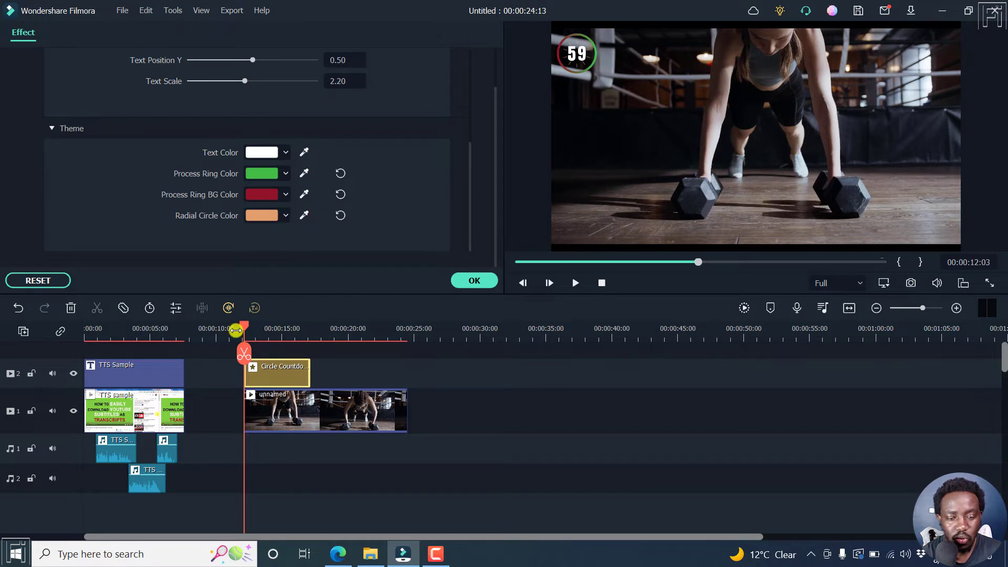
Play the recoloured timer over the exercise clip, then confirm the effect settings with OK.
left_click(574, 282)
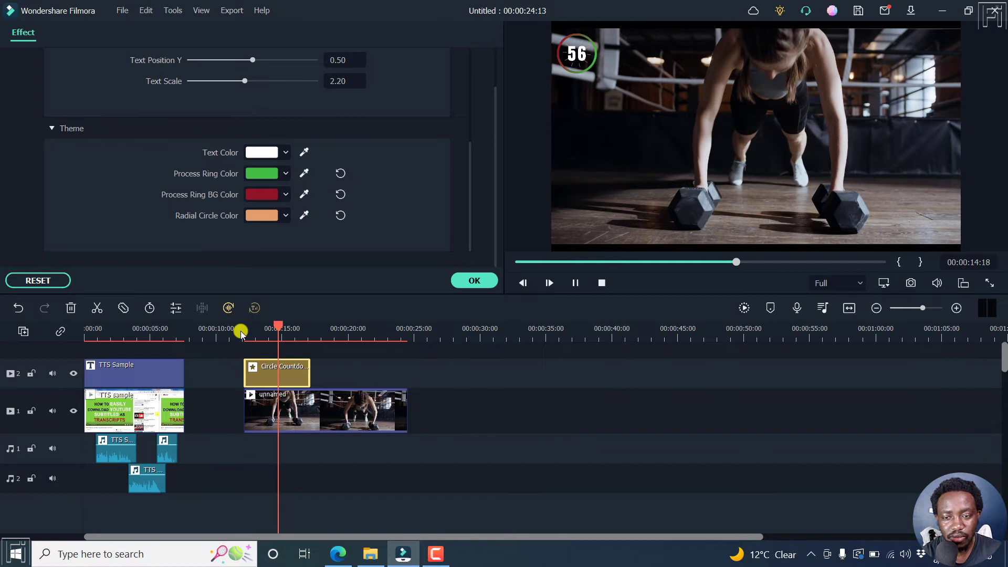
left_click(574, 282)
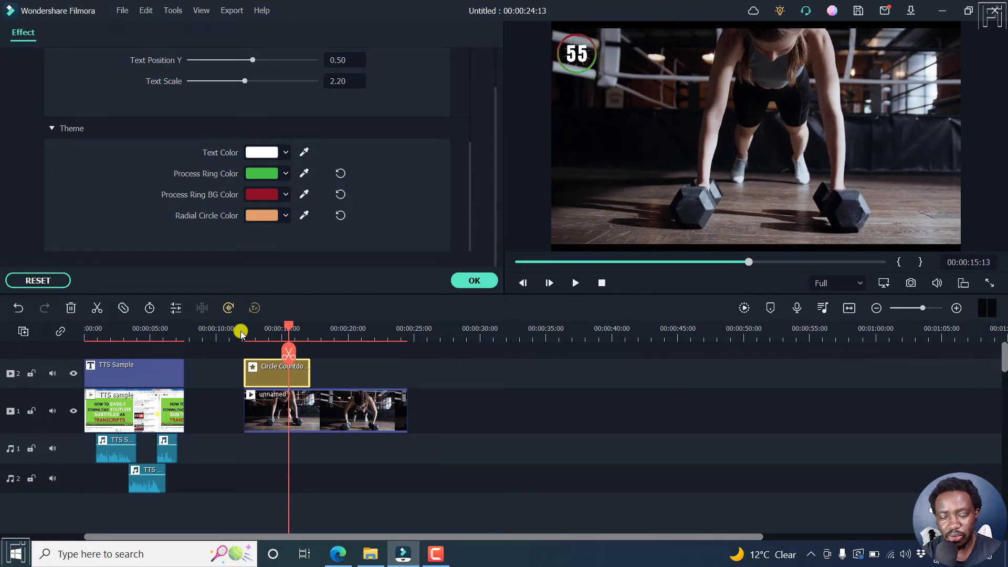
left_click(473, 281)
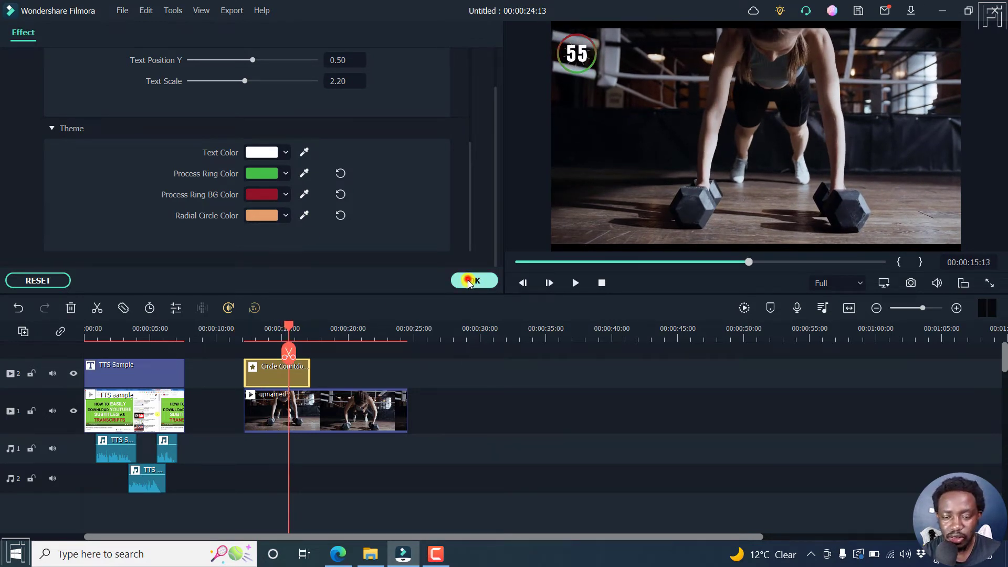
left_click(474, 280)
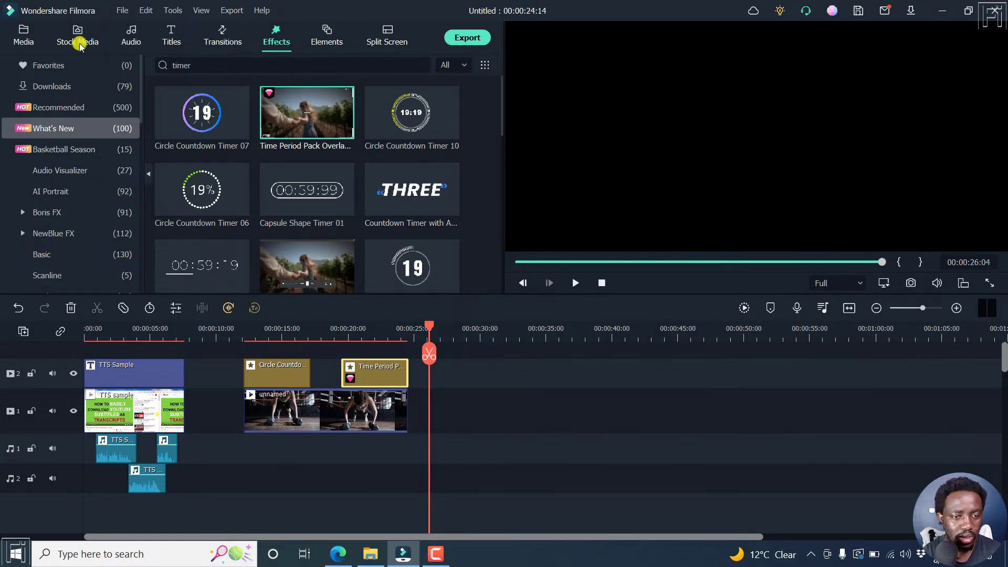
Add a second push-up clip from Downloads after the first exercise clip and play it briefly.
left_click(76, 35)
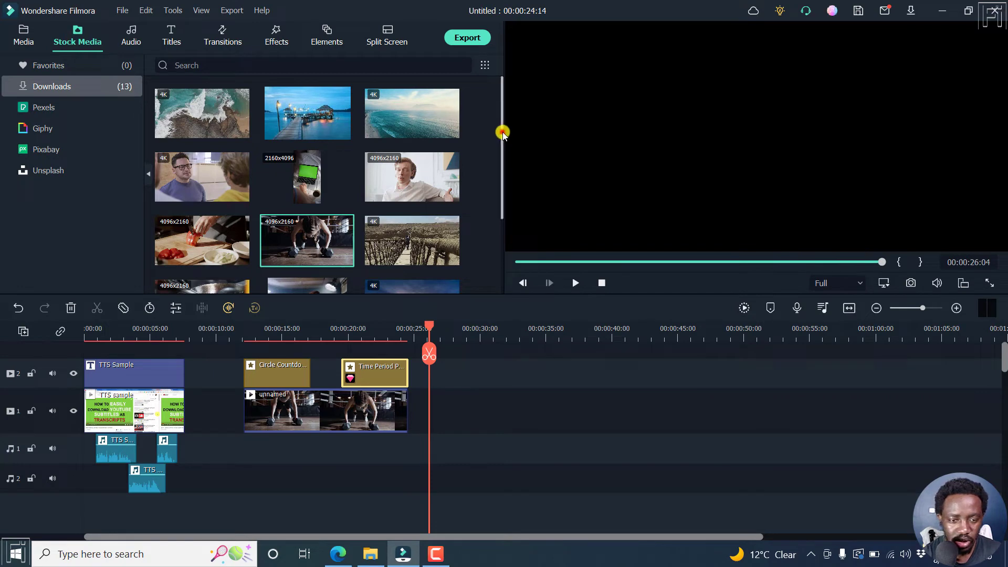
scroll("down", 3)
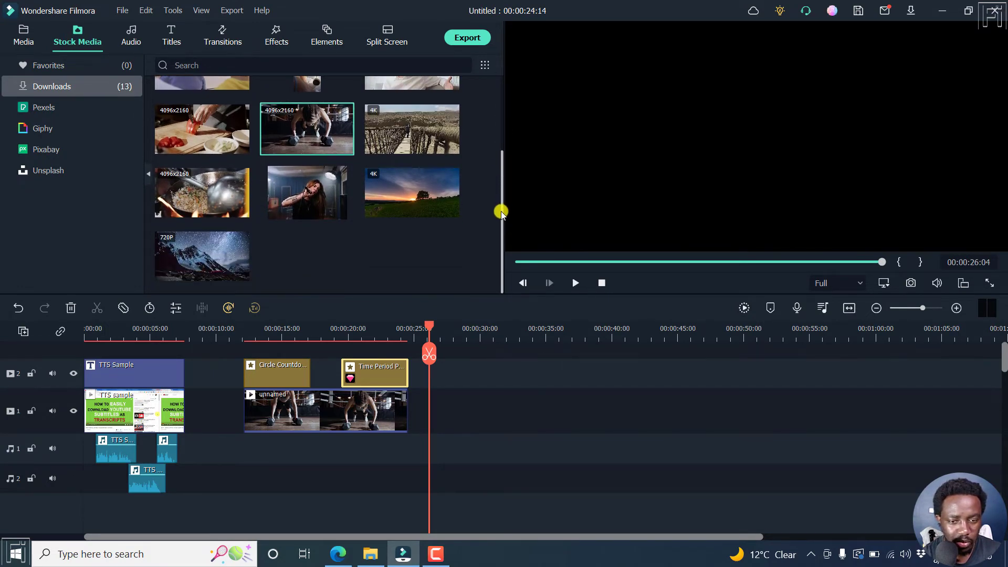
mouse_move(377, 145)
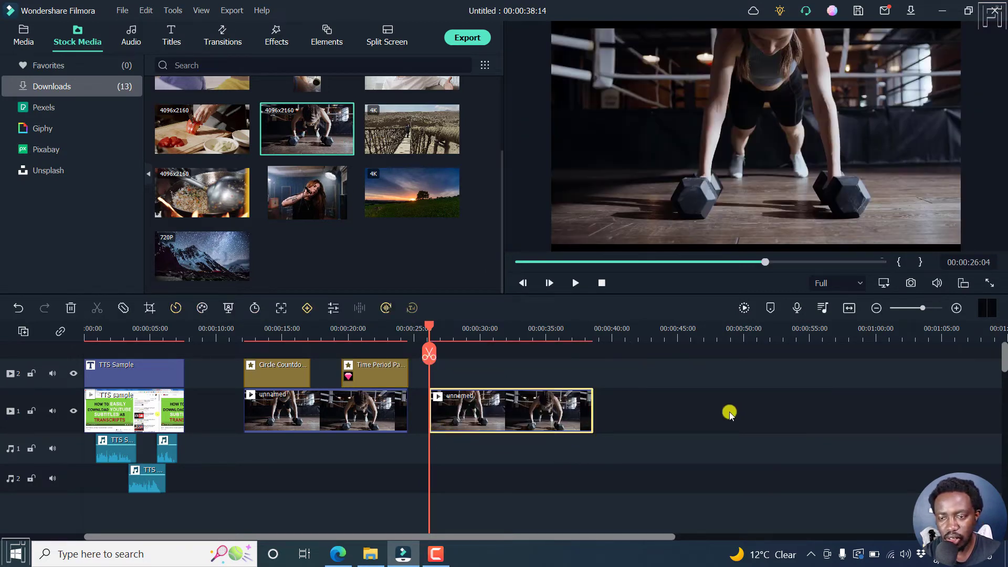
left_click(574, 282)
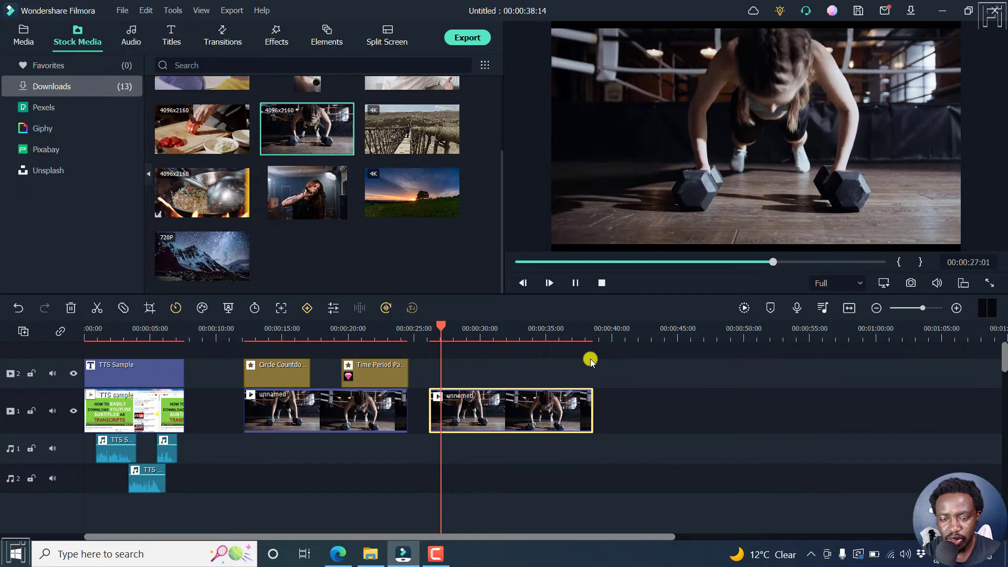
left_click(574, 282)
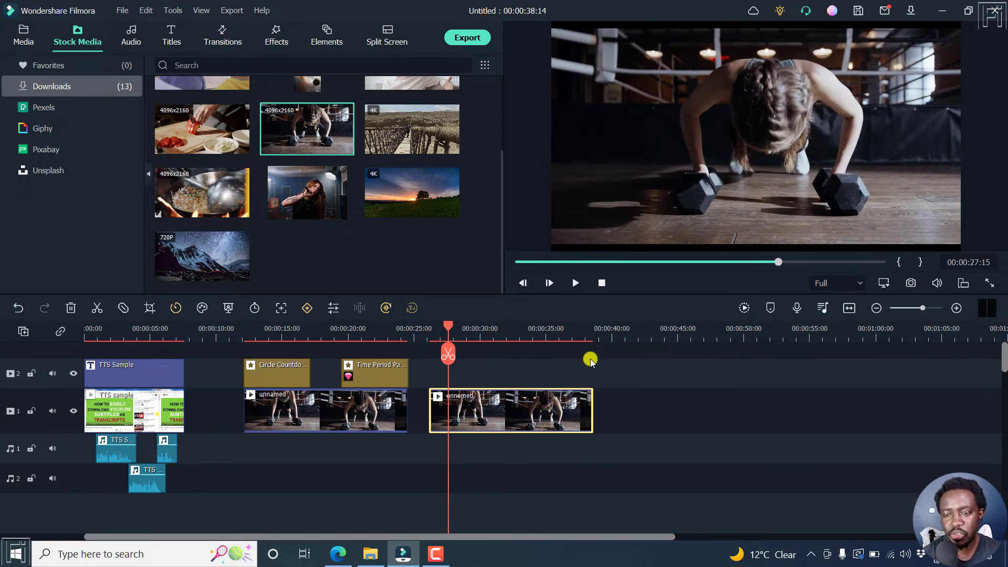
mouse_move(732, 148)
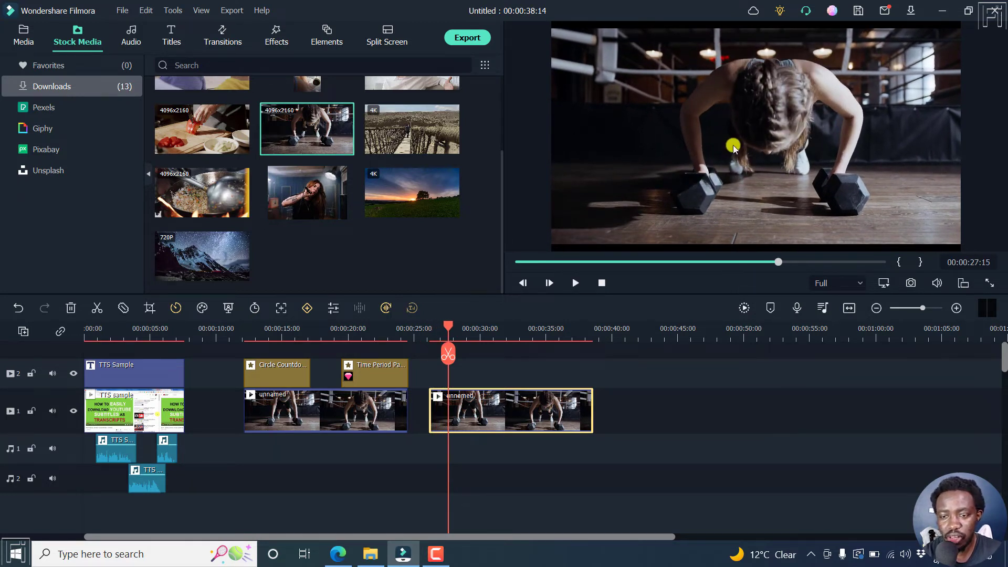
mouse_move(617, 393)
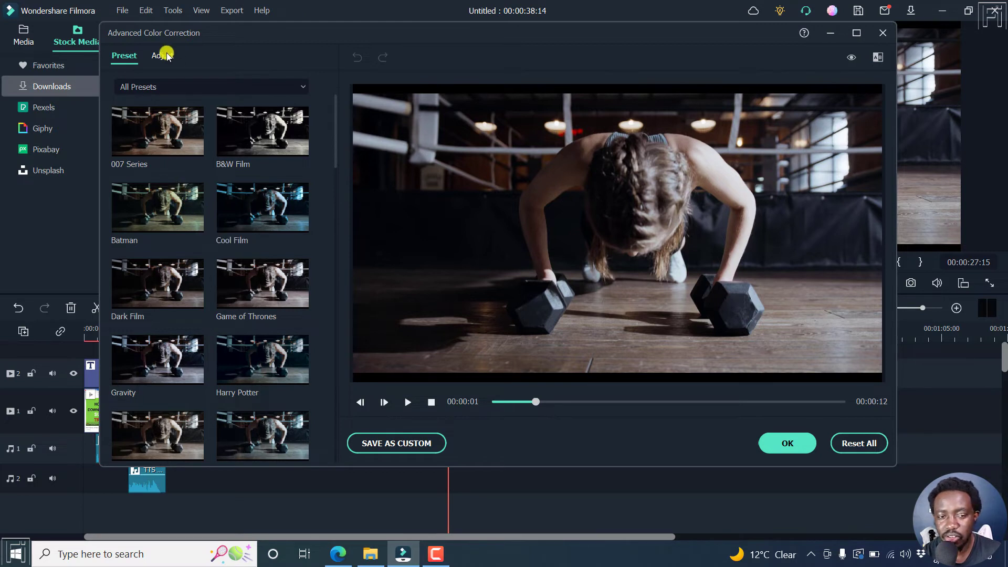
Switch Advanced Color Correction to the Adjust tab and expand the Curve section.
left_click(162, 56)
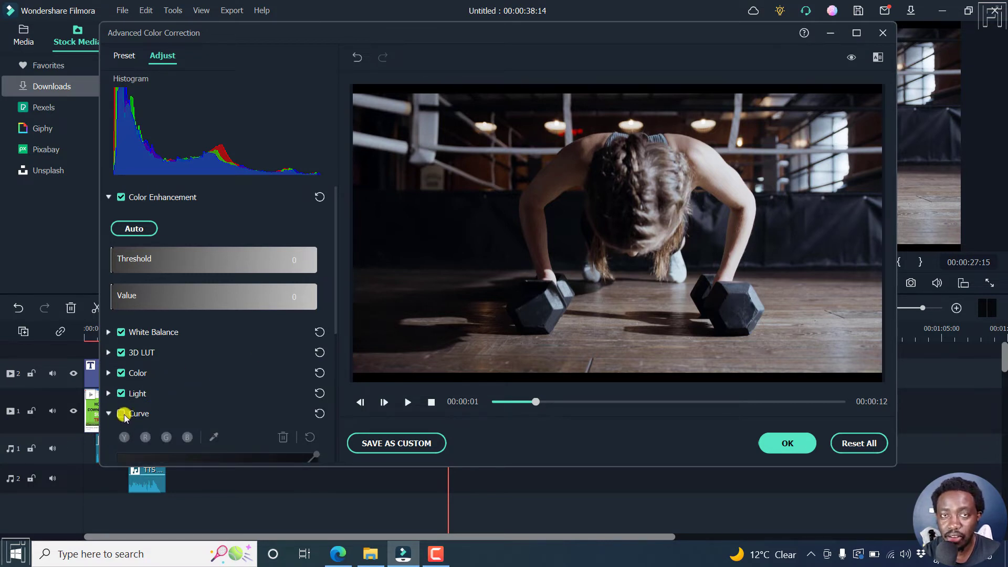
left_click(108, 414)
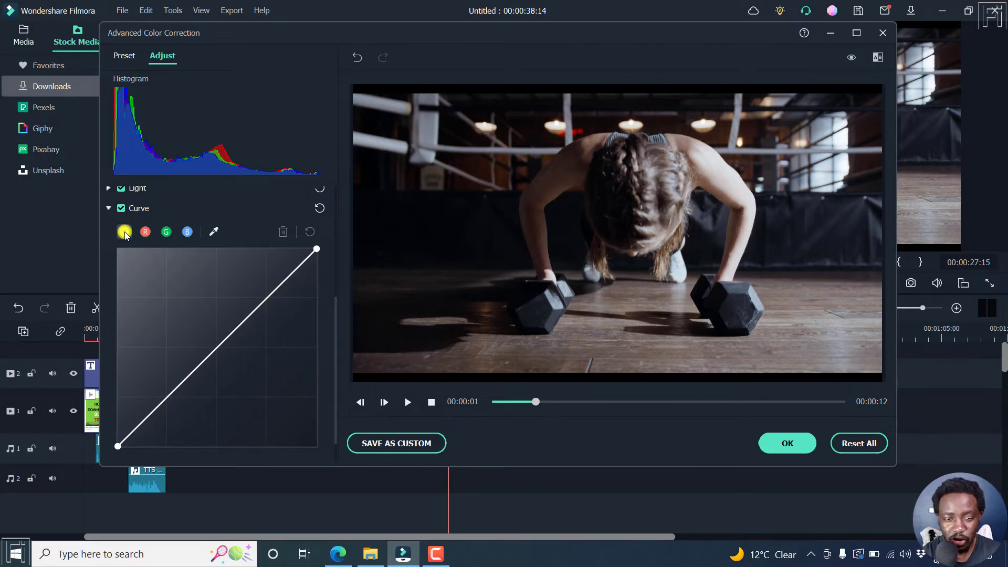
Shape the Y brightness curve into an S: raise the highlights and pull the shadows down for contrast.
left_click(124, 231)
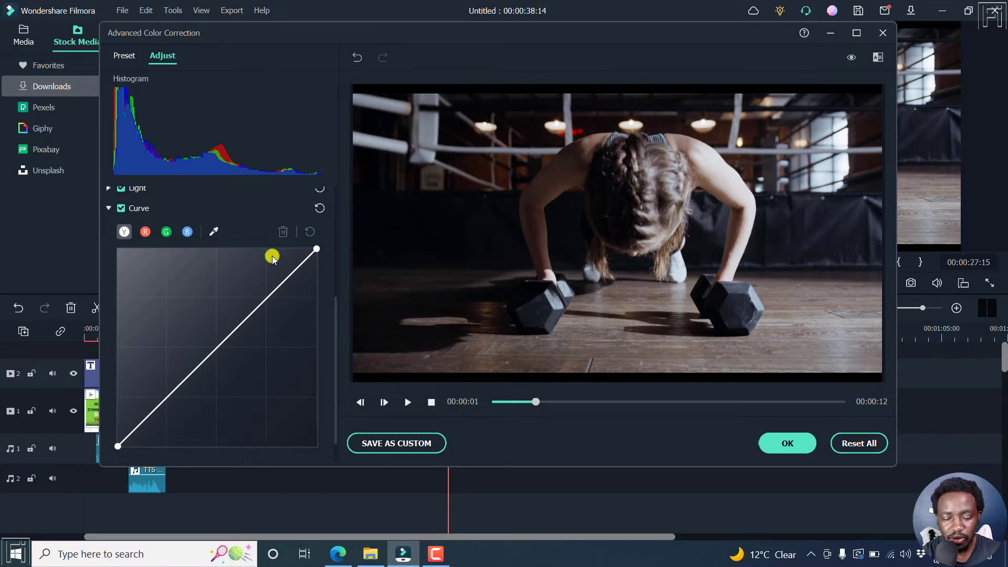
left_click_drag(272, 256, 276, 285)
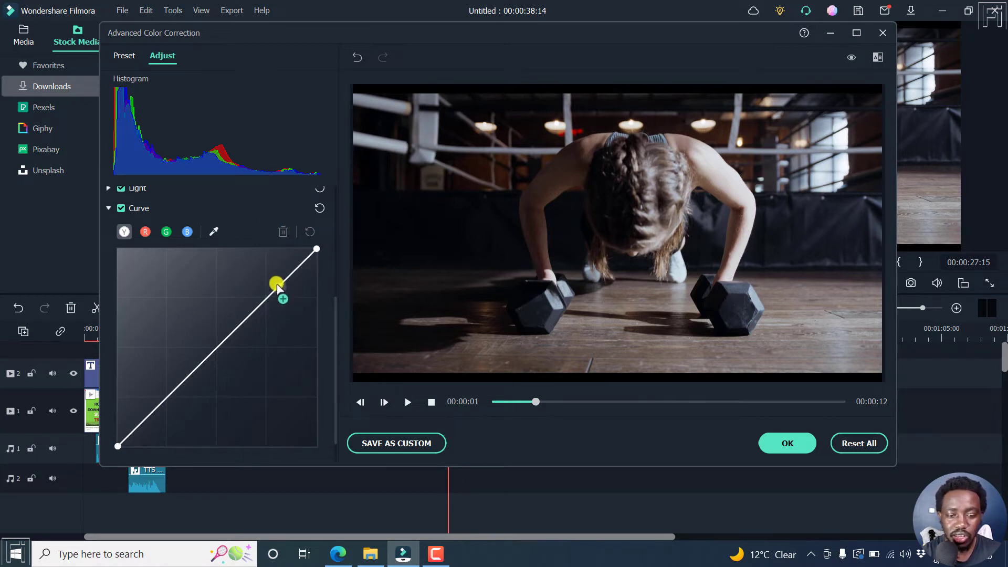
left_click_drag(276, 284, 290, 272)
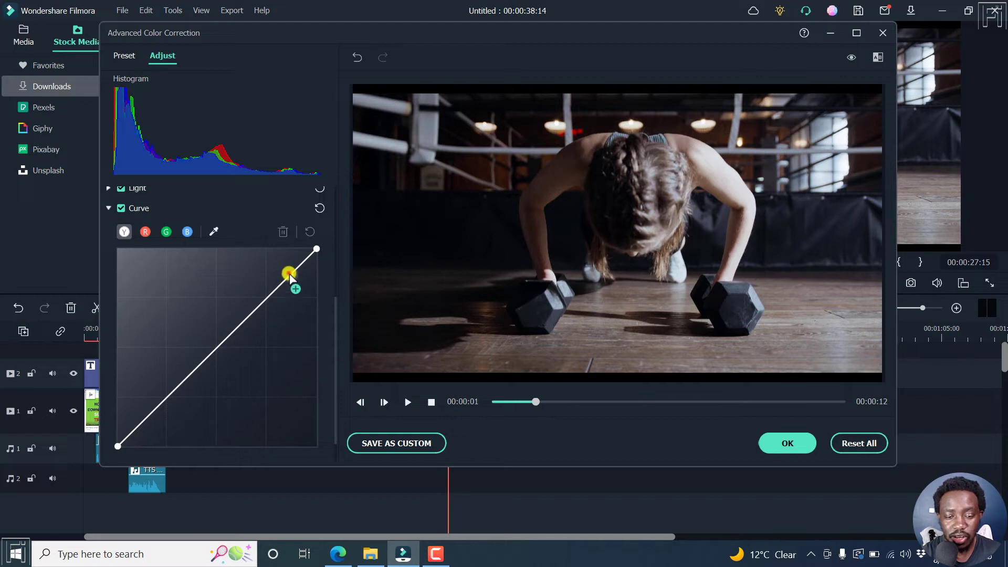
left_click_drag(290, 273, 148, 393)
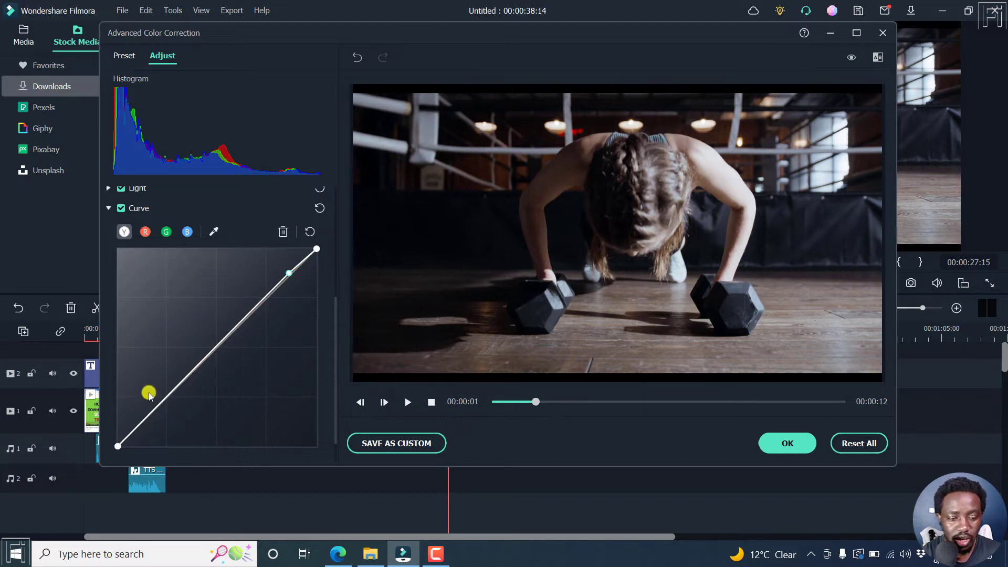
left_click_drag(148, 392, 136, 427)
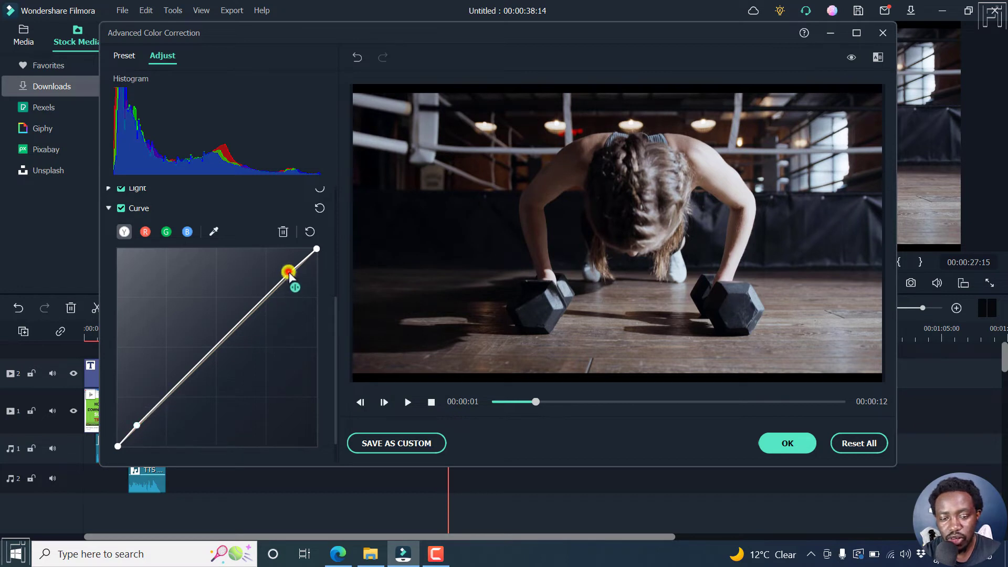
left_click_drag(288, 272, 288, 250)
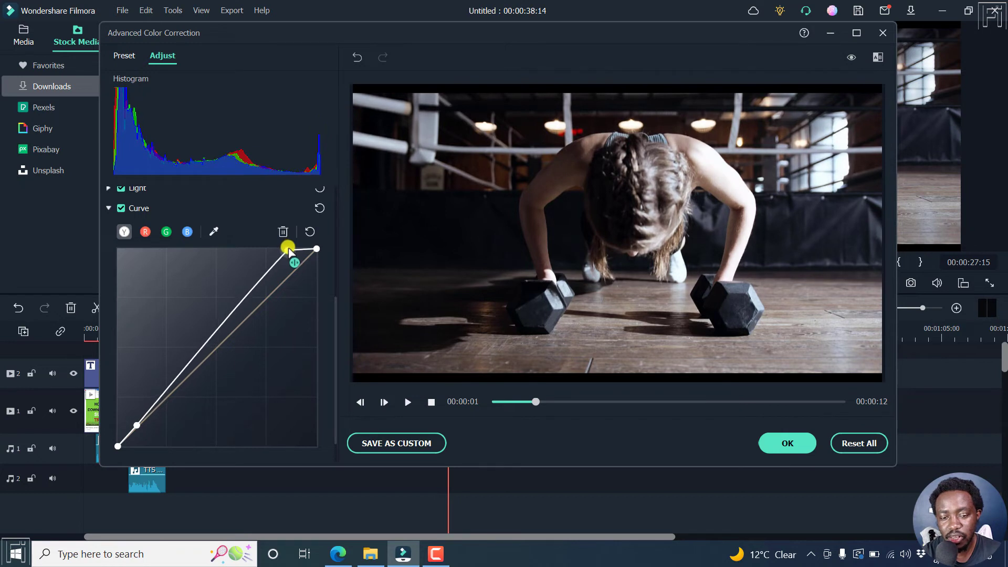
left_click_drag(288, 248, 133, 426)
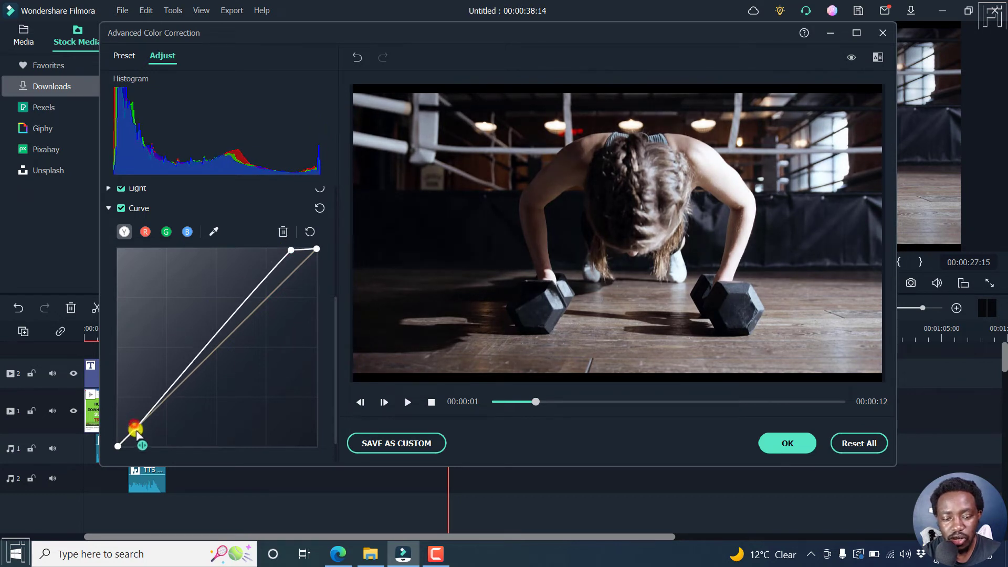
left_click_drag(133, 426, 140, 443)
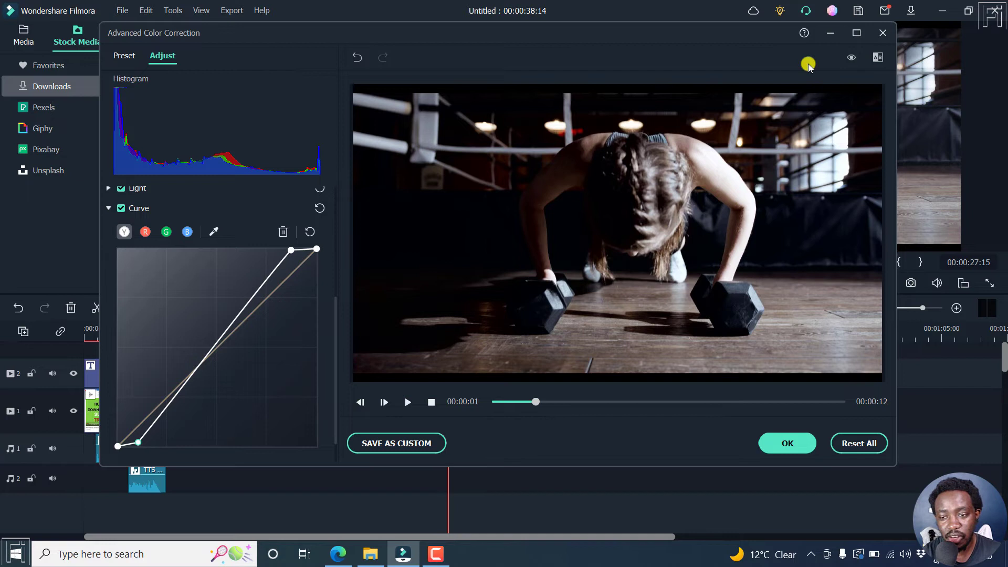
mouse_move(851, 57)
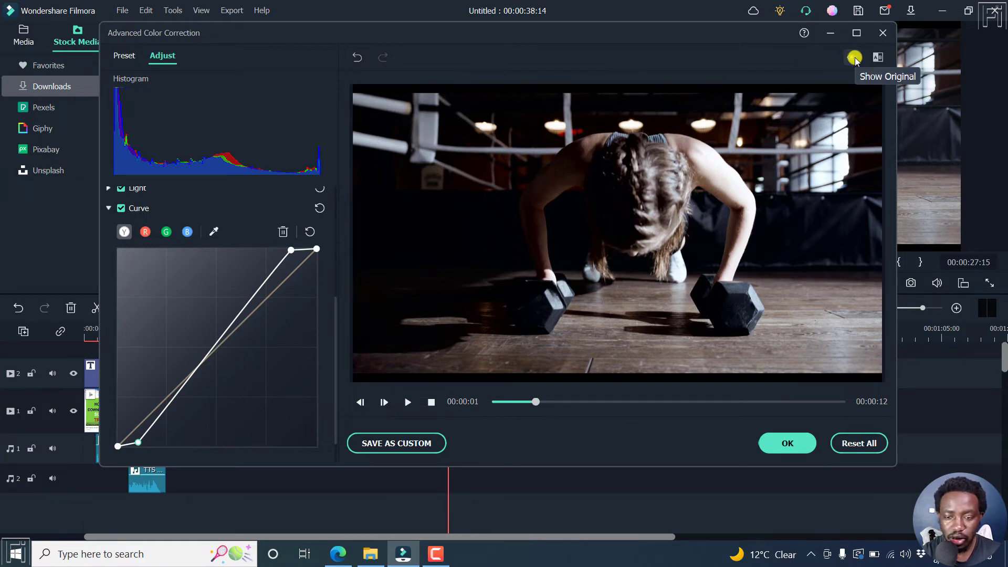
Compare against the original, reset the brightness curve to straight, and move to the red channel.
left_click(855, 56)
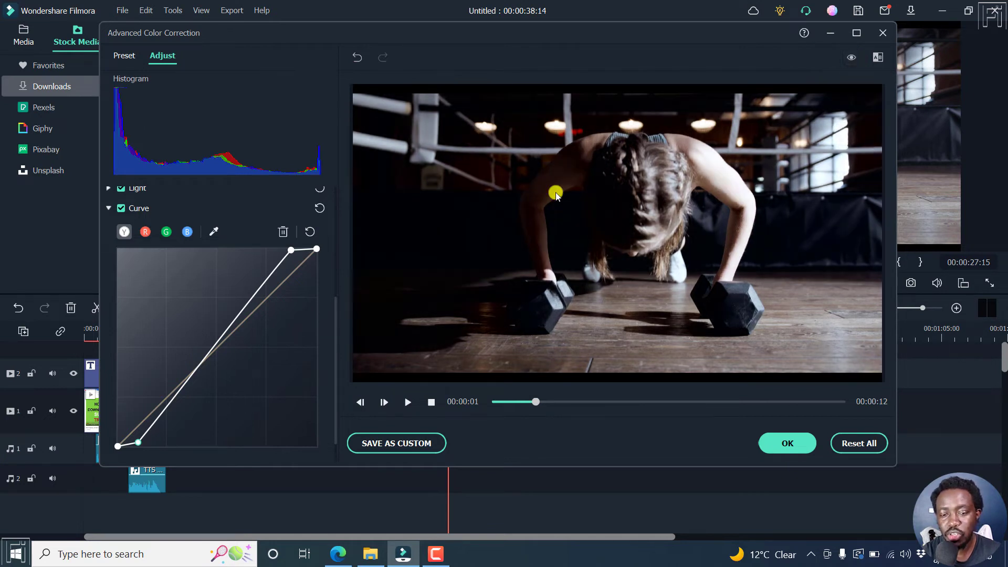
mouse_move(348, 248)
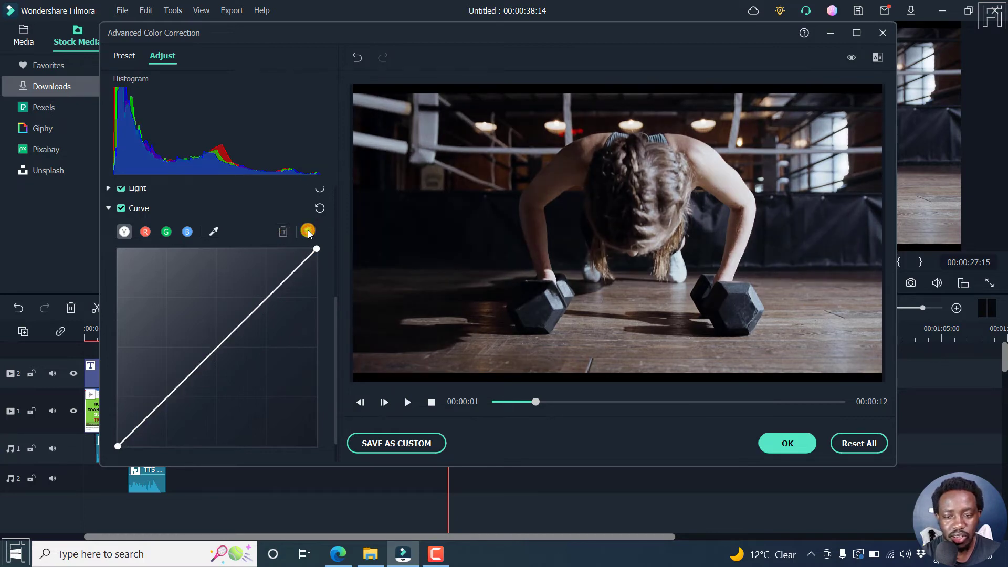
left_click(166, 231)
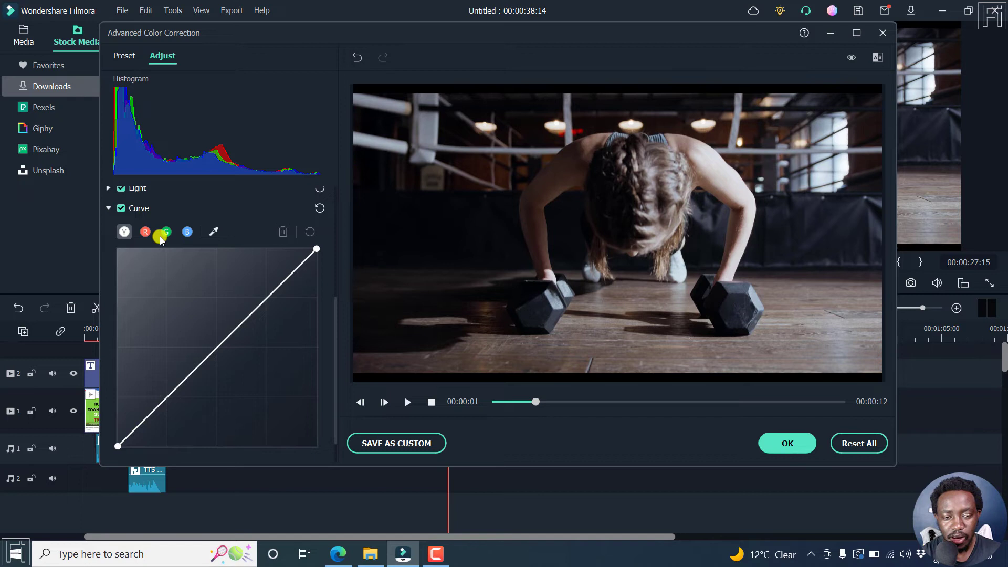
left_click(145, 232)
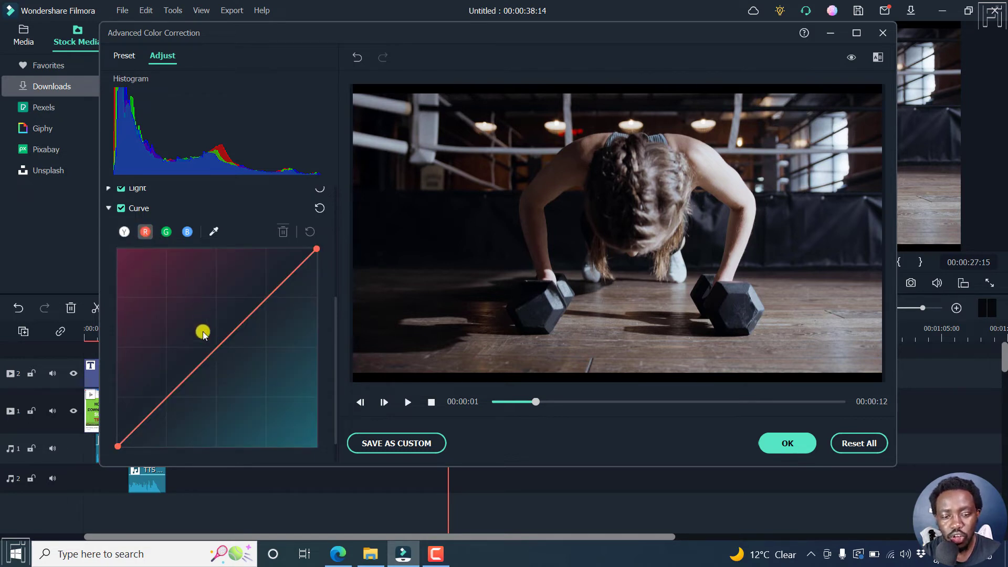
Try tinting with the red curve raised then lowered, and reset it to neutral.
left_click_drag(203, 333, 129, 266)
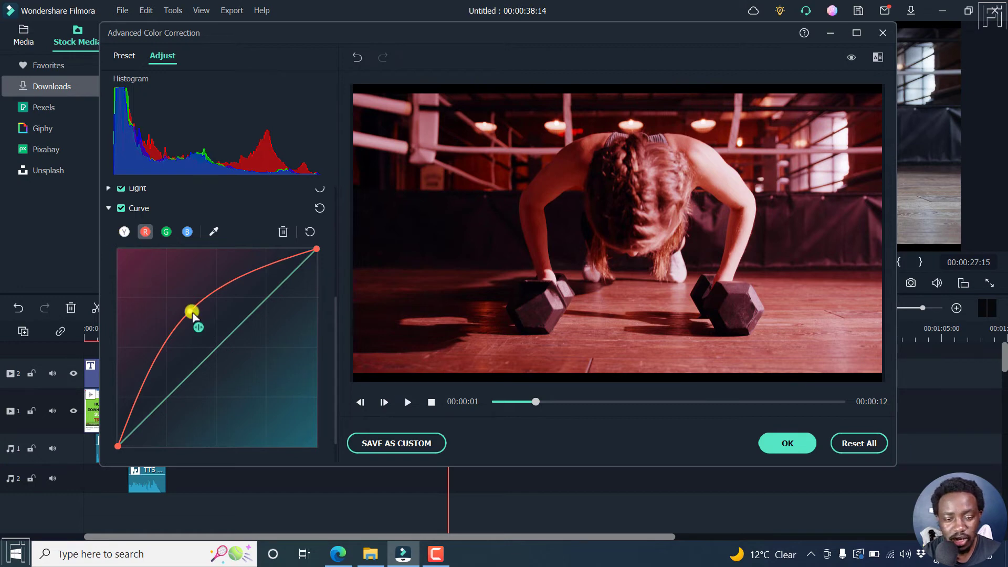
left_click_drag(193, 311, 251, 373)
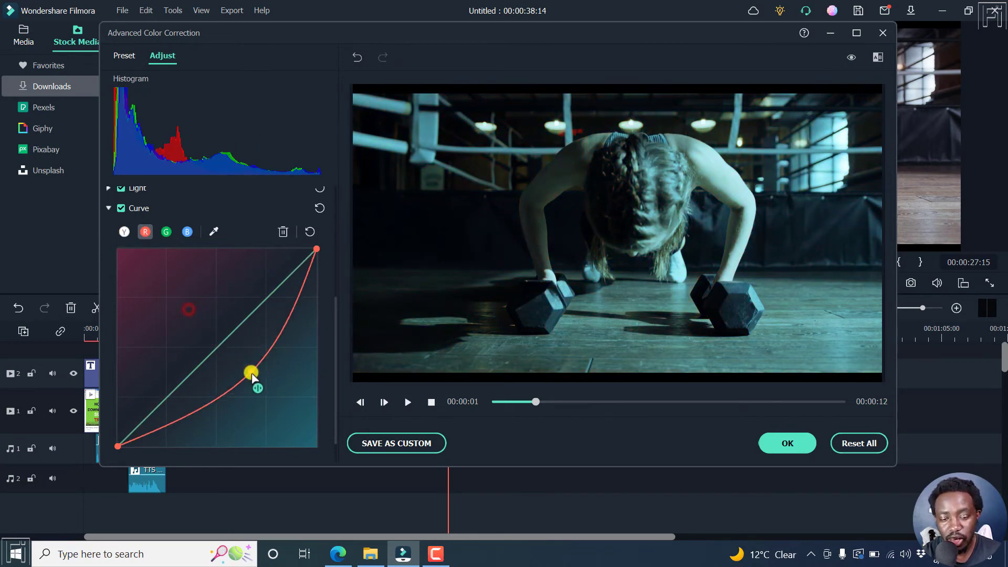
left_click_drag(250, 374, 262, 382)
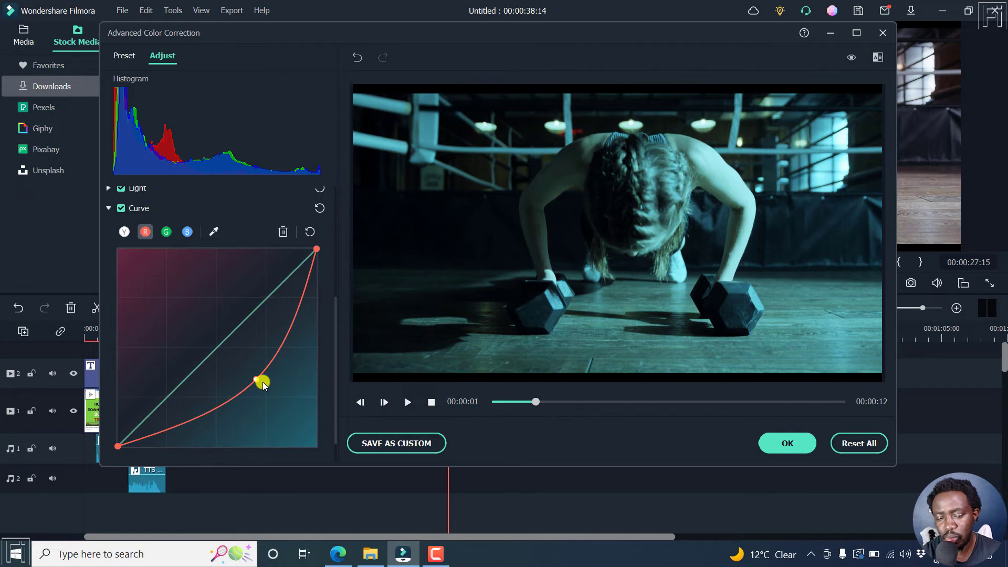
left_click(308, 231)
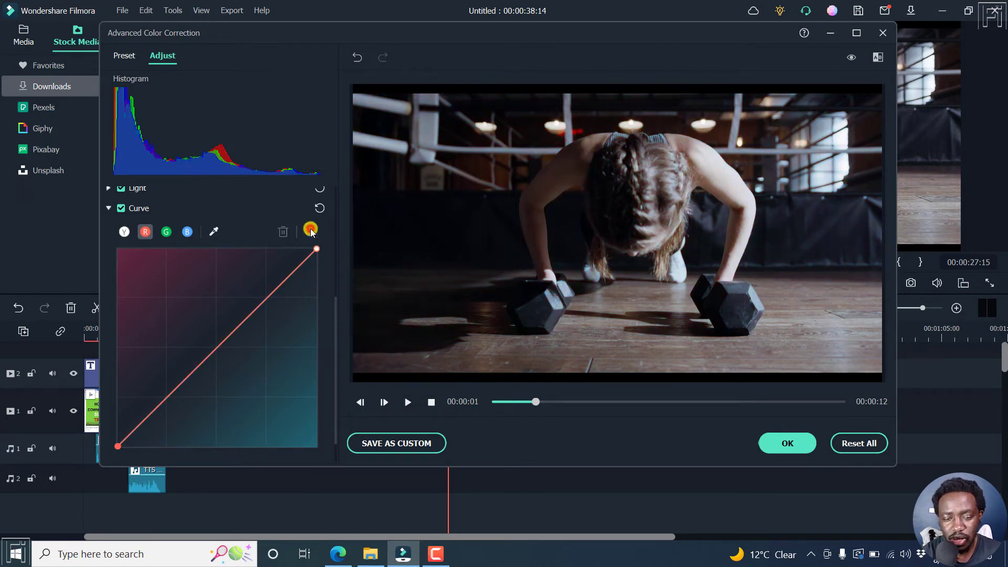
Experiment with the green curve, pushing it toward green then magenta.
left_click(166, 232)
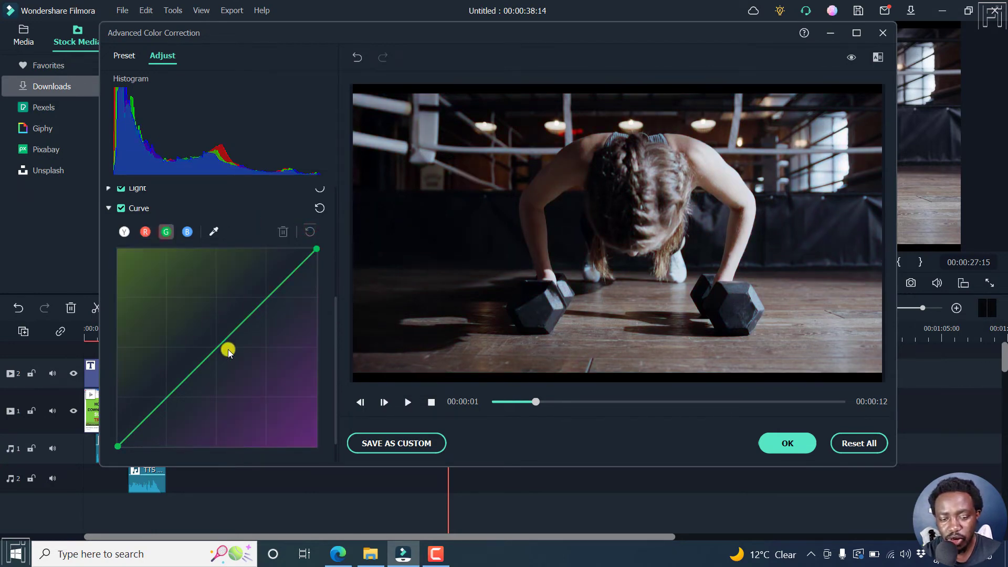
left_click_drag(230, 352, 160, 284)
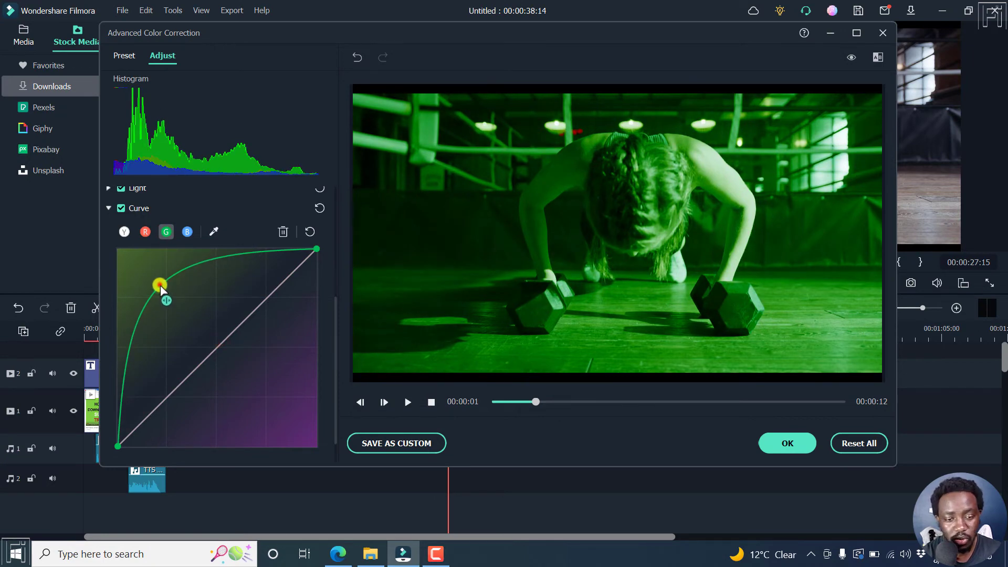
left_click_drag(160, 284, 273, 400)
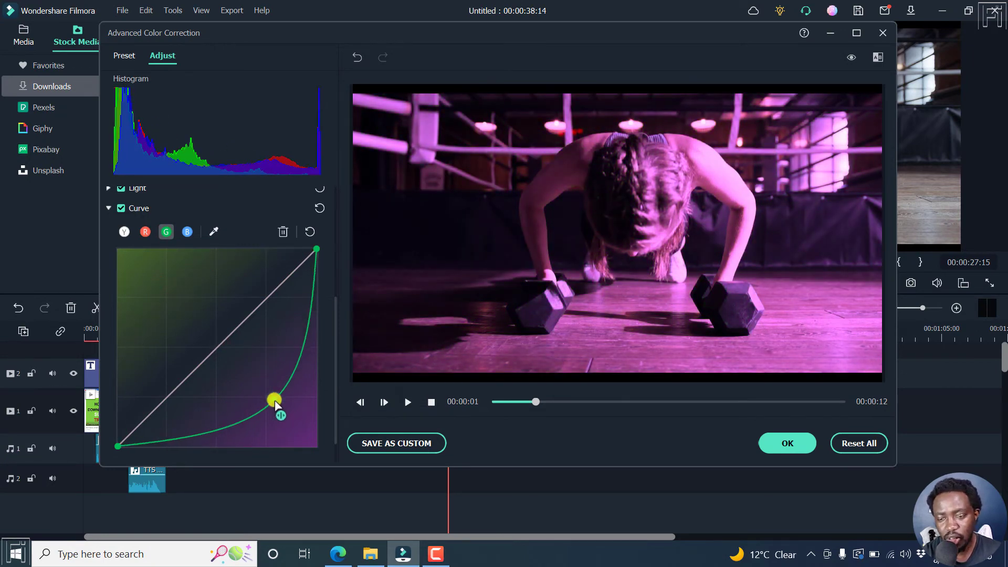
left_click_drag(273, 398, 290, 242)
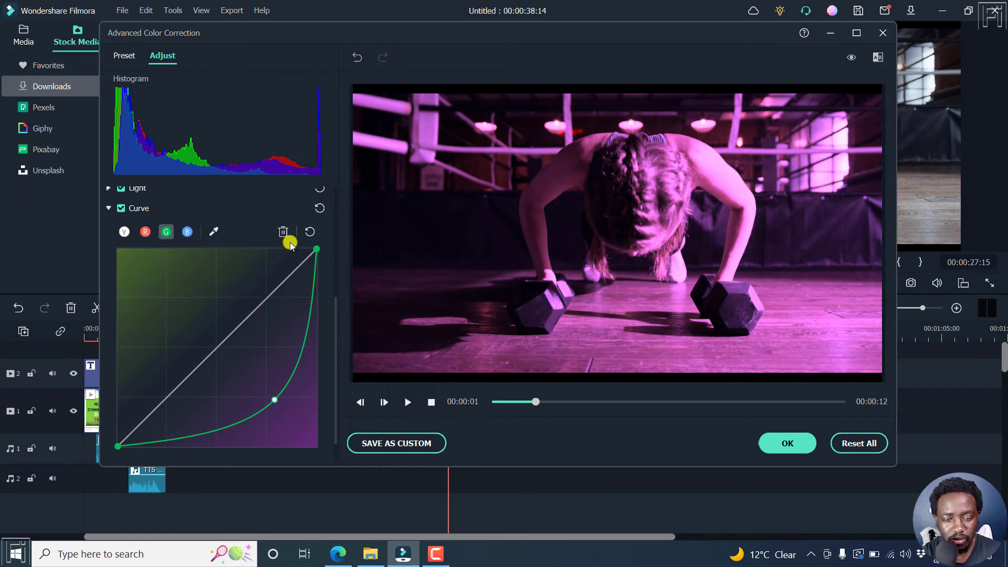
Bend the blue curve toward cool then yellow tones, and reset it to a straight line.
left_click(187, 231)
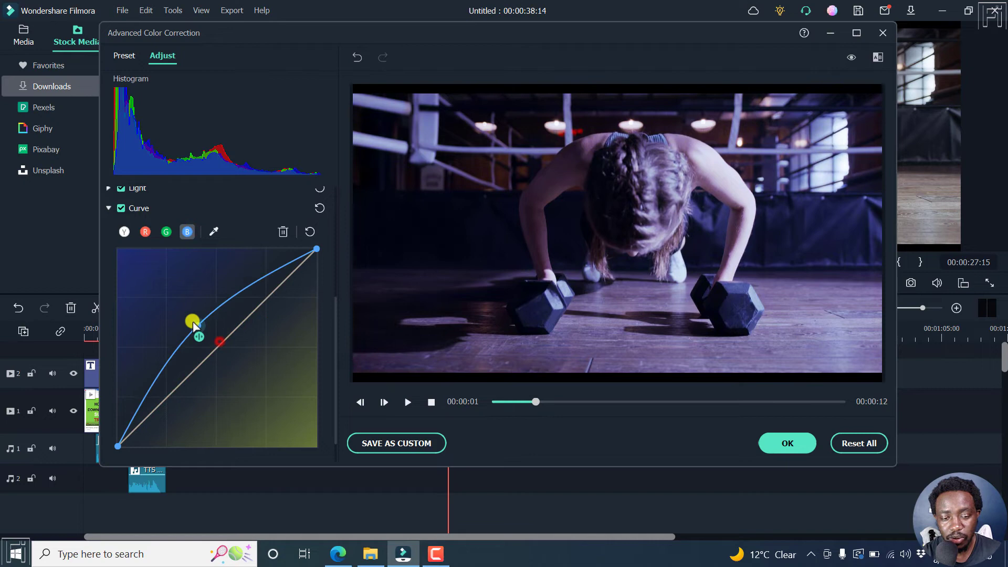
left_click_drag(194, 321, 169, 301)
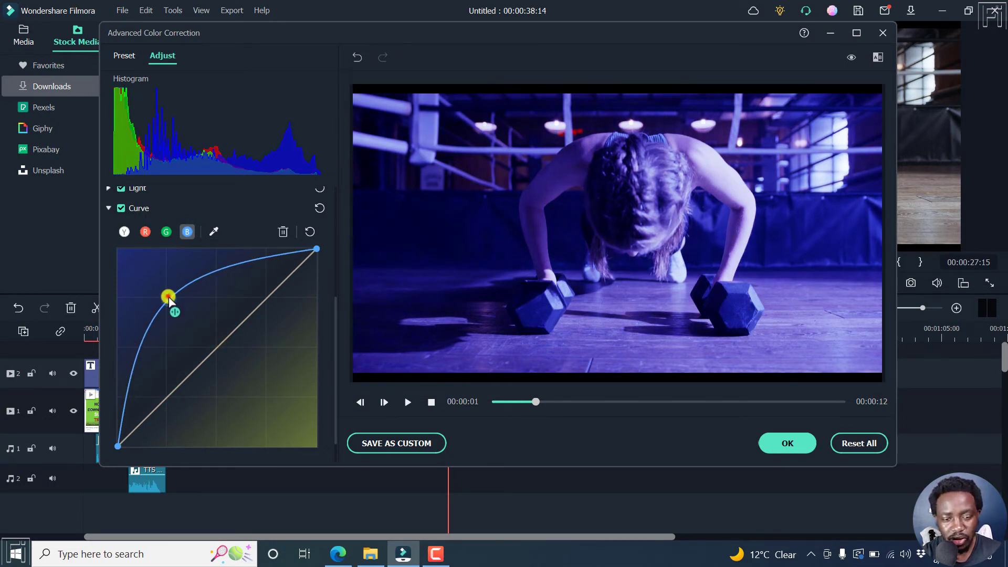
left_click_drag(167, 297, 274, 408)
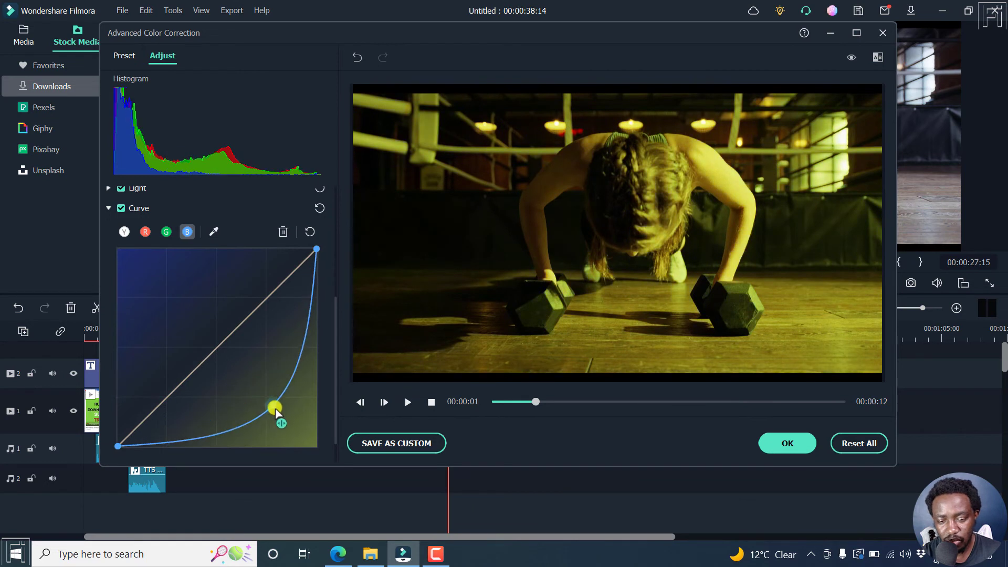
left_click_drag(274, 408, 303, 248)
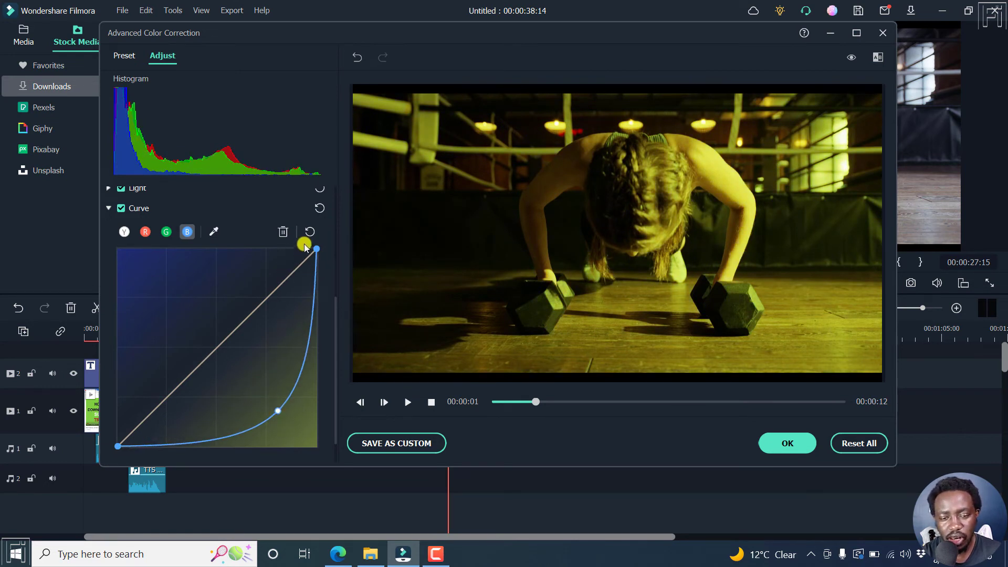
left_click(124, 231)
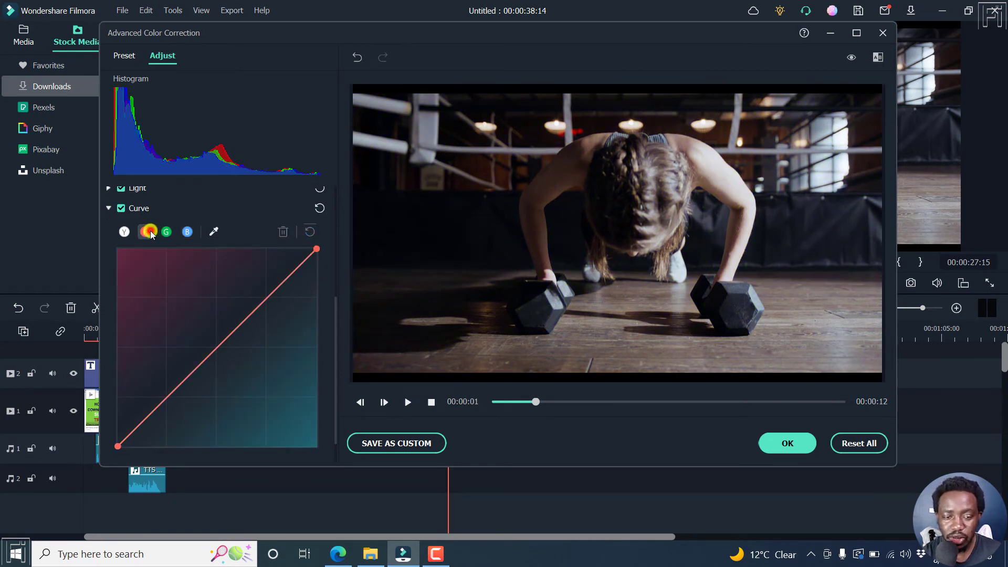
Give the red channel an S-curve with lifted highlights and lowered shadows.
left_click(145, 231)
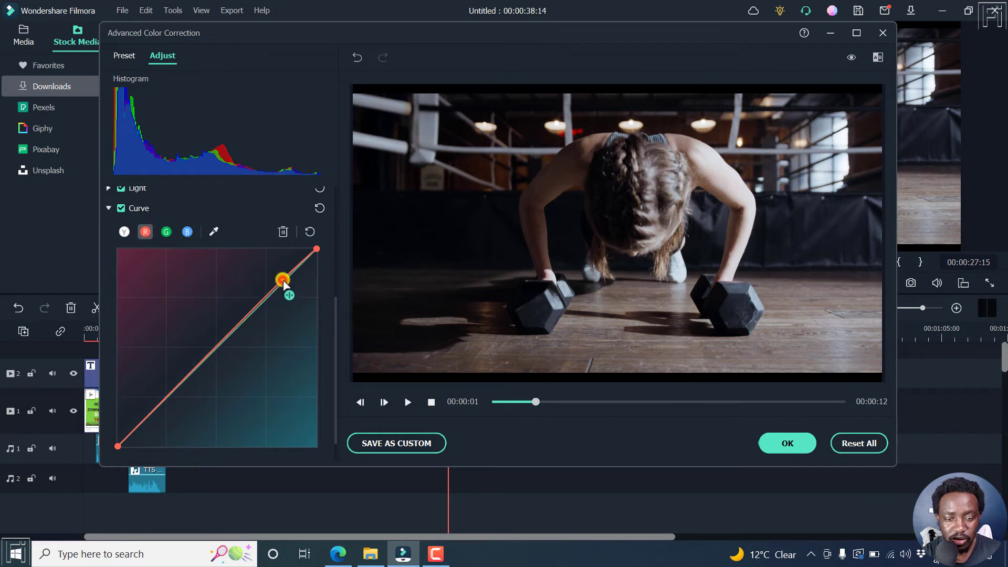
left_click_drag(284, 285, 282, 272)
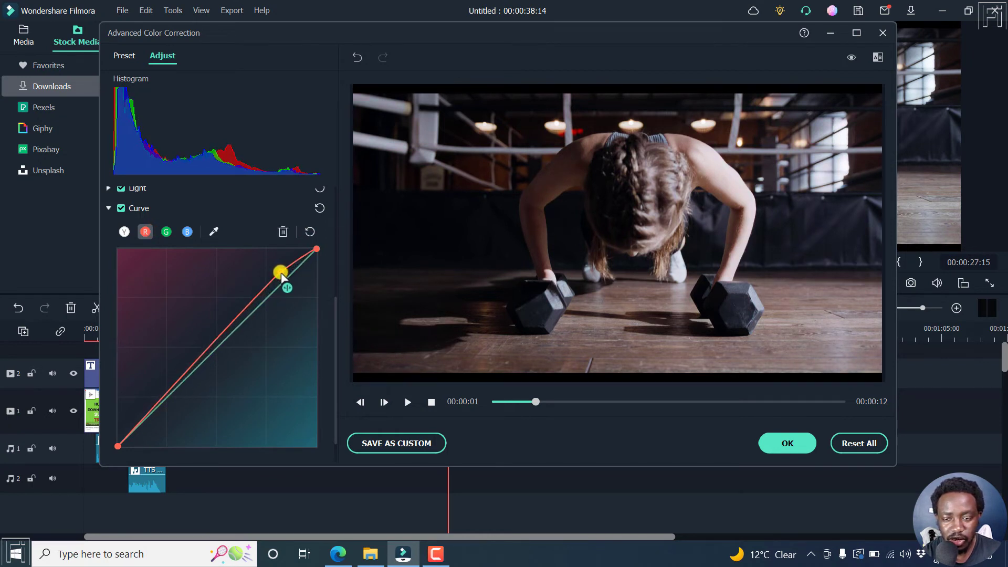
left_click_drag(282, 271, 276, 270)
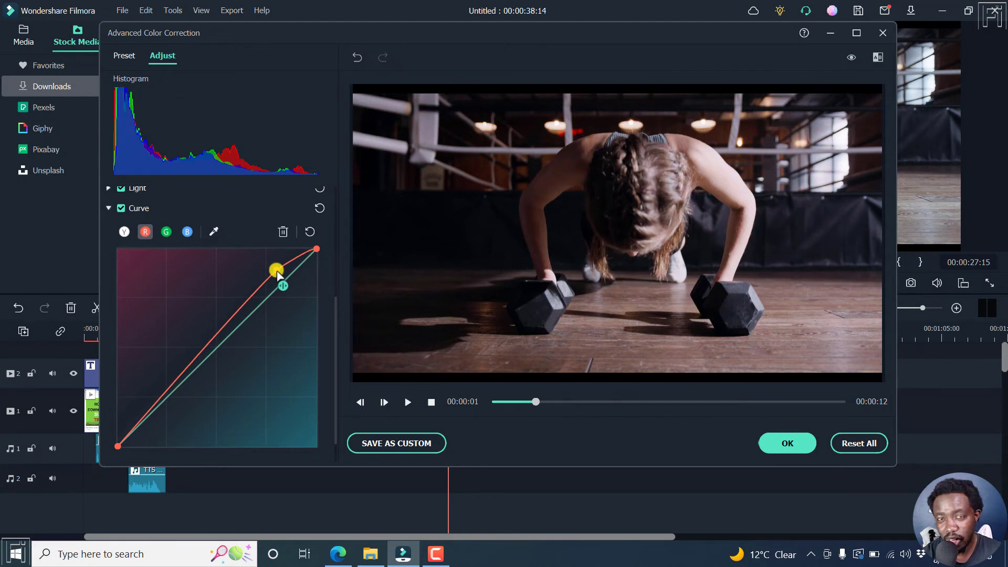
left_click_drag(275, 270, 169, 381)
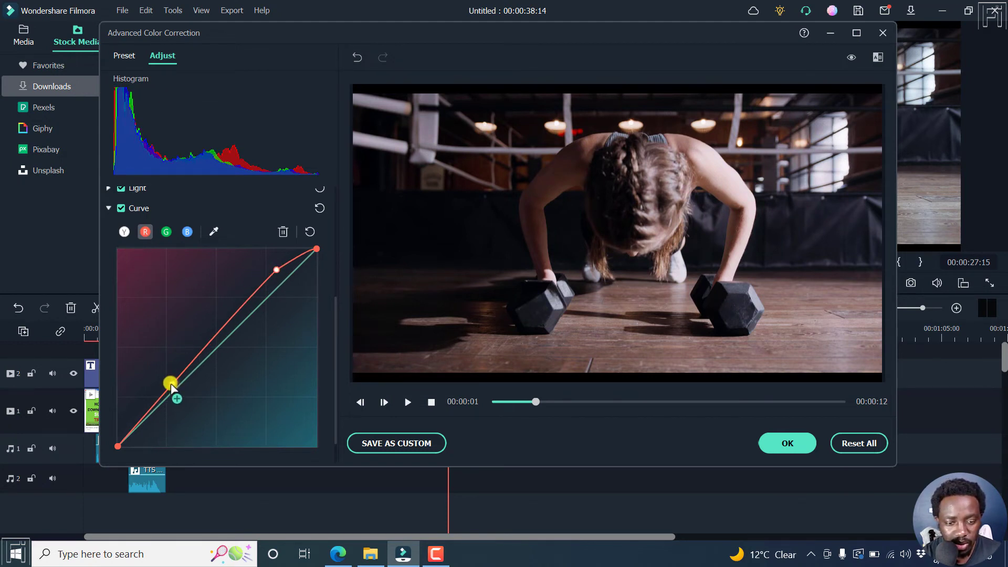
left_click_drag(170, 382, 176, 399)
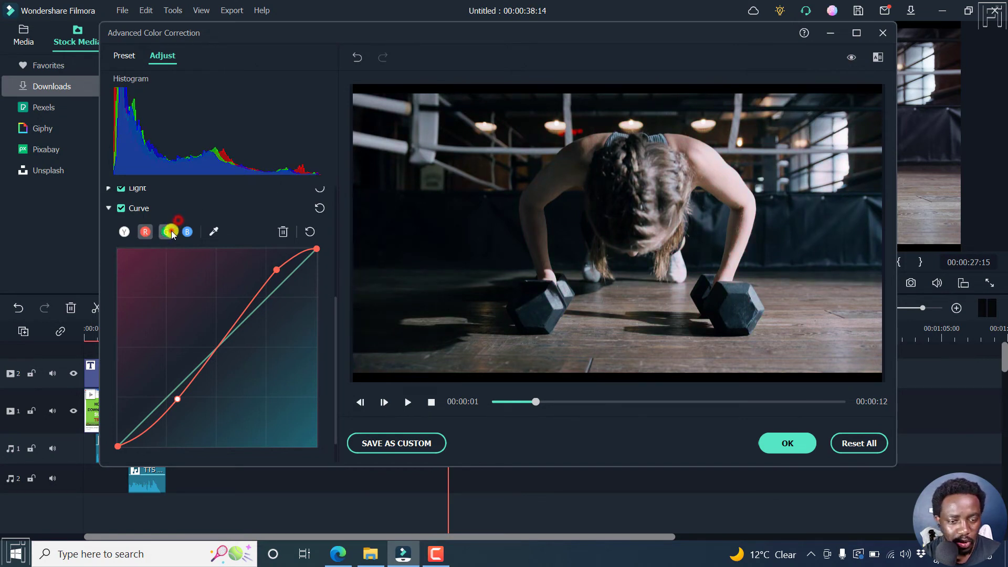
Lift the green highlights slightly and pull the blue highlights a little down.
left_click(165, 232)
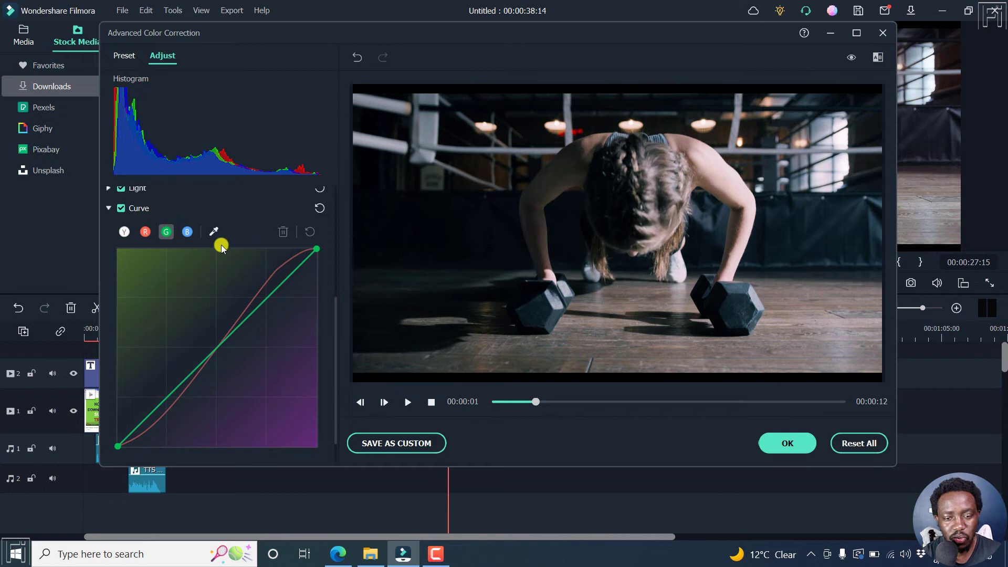
left_click_drag(222, 248, 278, 302)
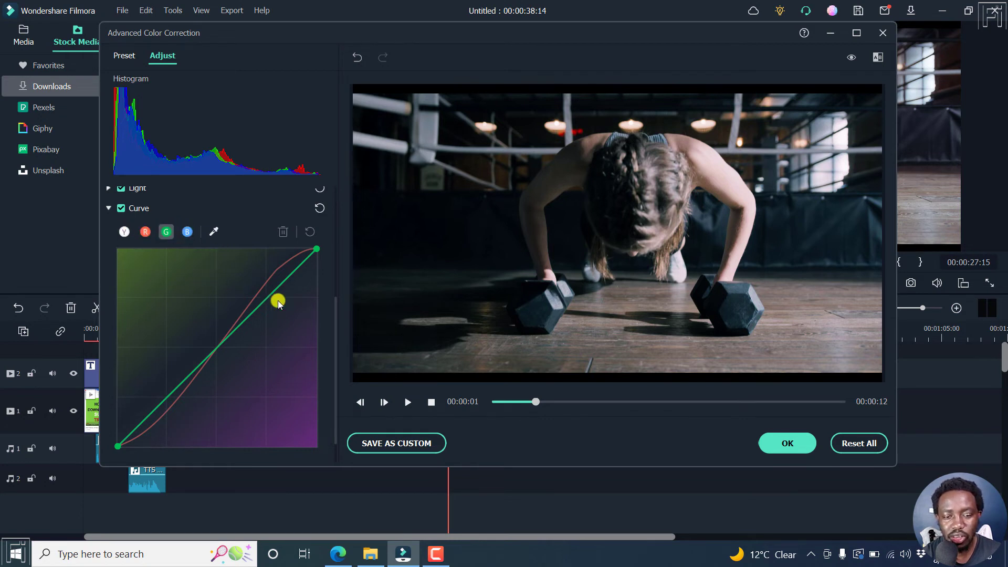
left_click_drag(277, 302, 267, 285)
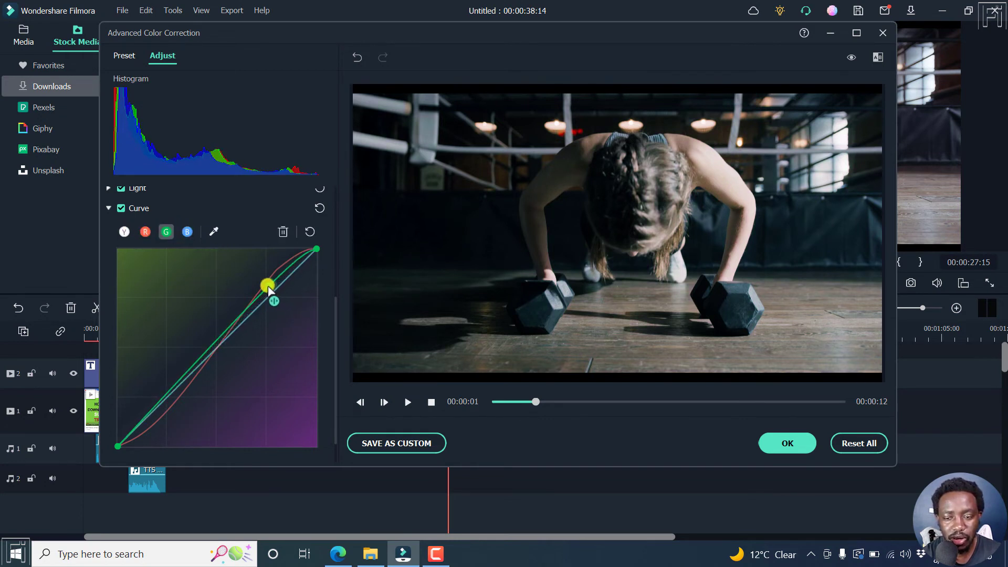
left_click_drag(267, 284, 273, 273)
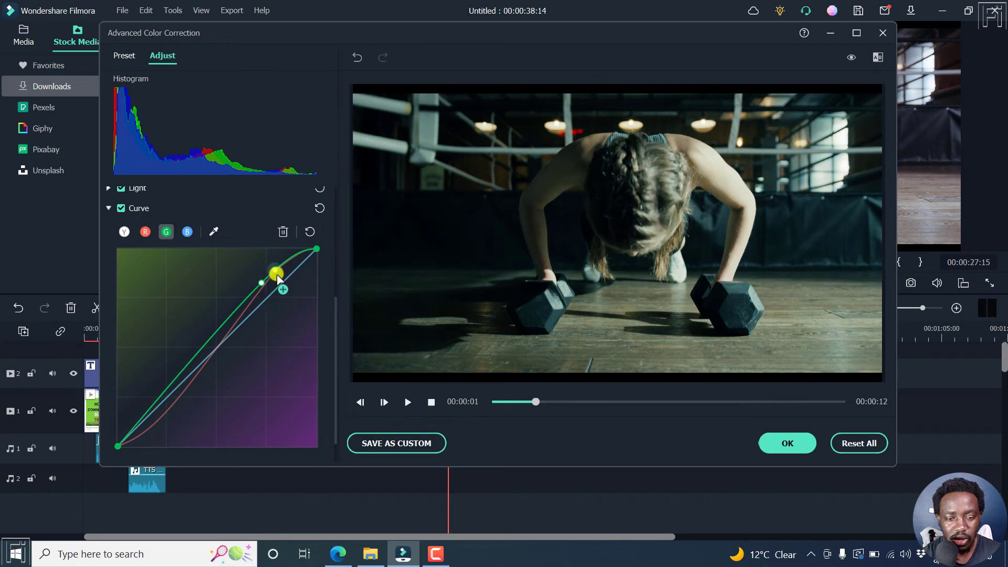
left_click(187, 231)
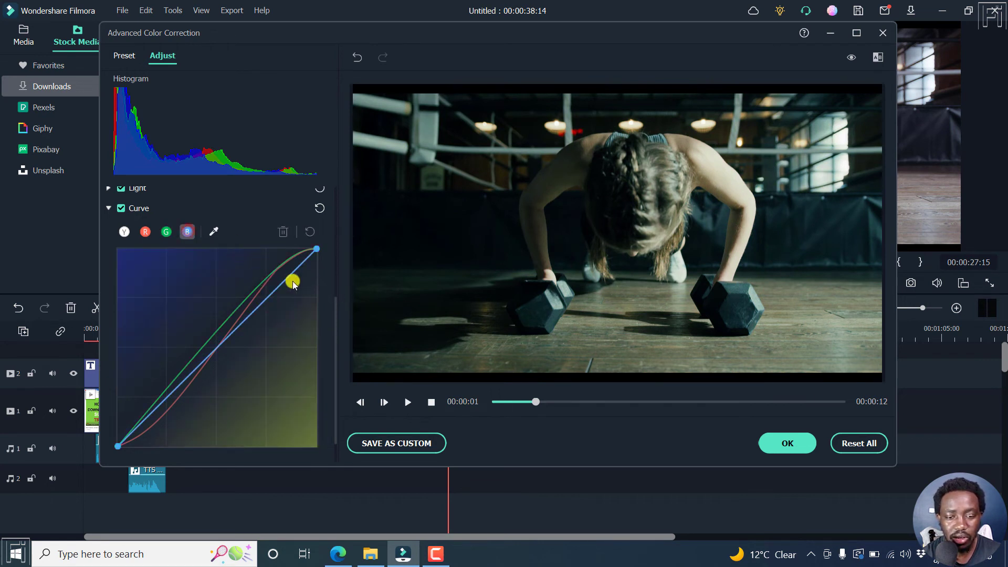
left_click_drag(292, 282, 290, 290)
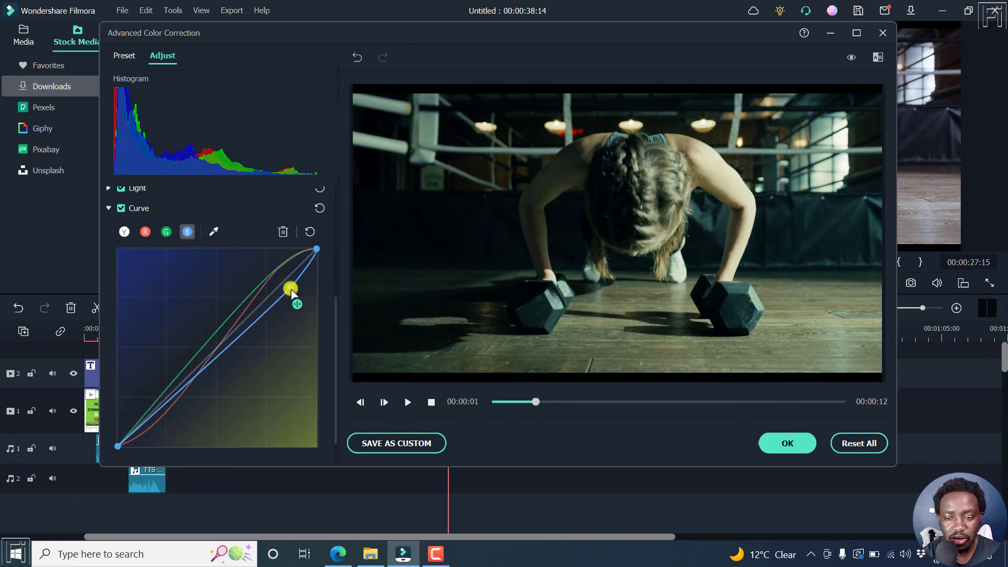
left_click_drag(291, 290, 291, 290)
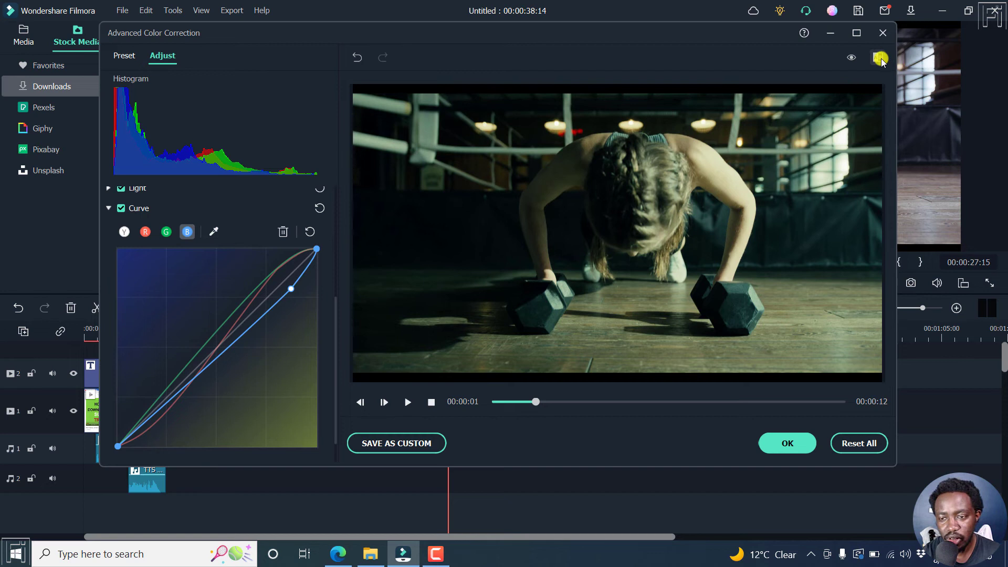
Try the split-view comparison modes and settle on the side-by-side before/after view.
left_click(880, 56)
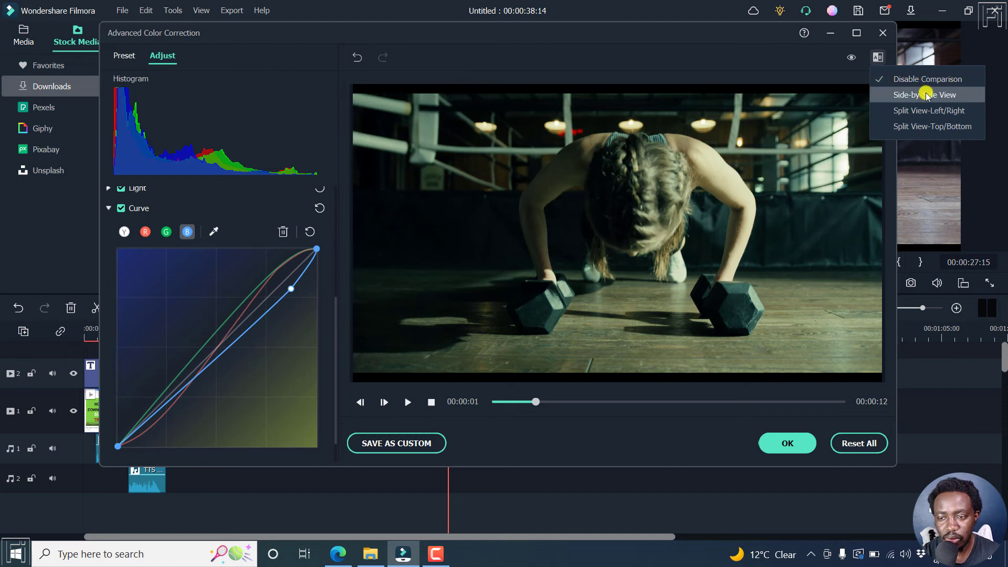
left_click(926, 94)
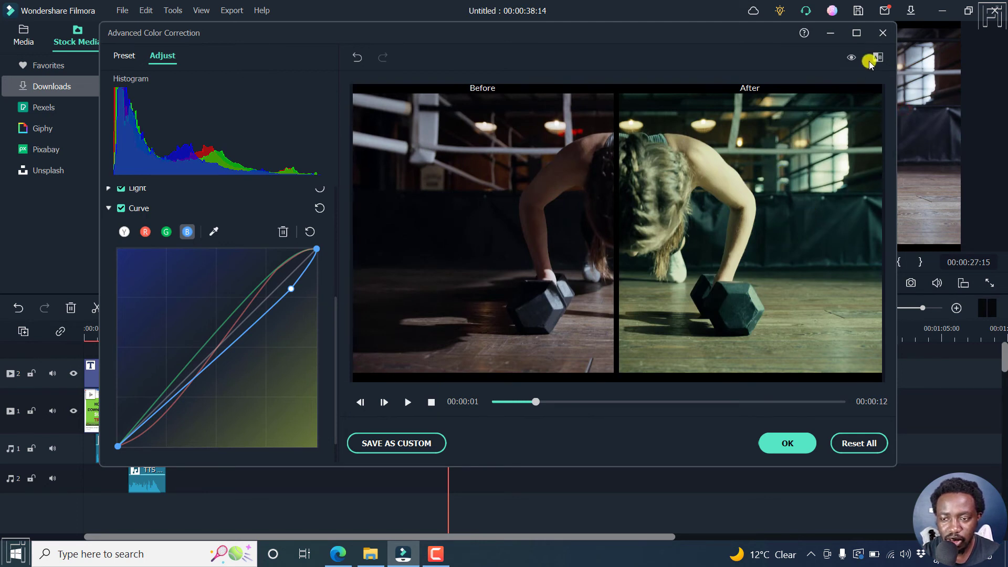
left_click(876, 56)
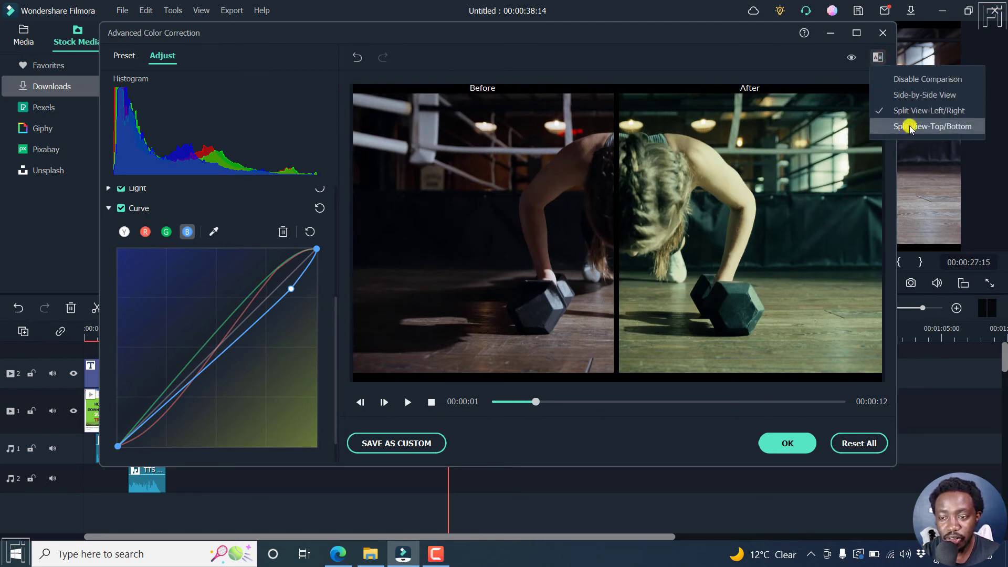
left_click(931, 126)
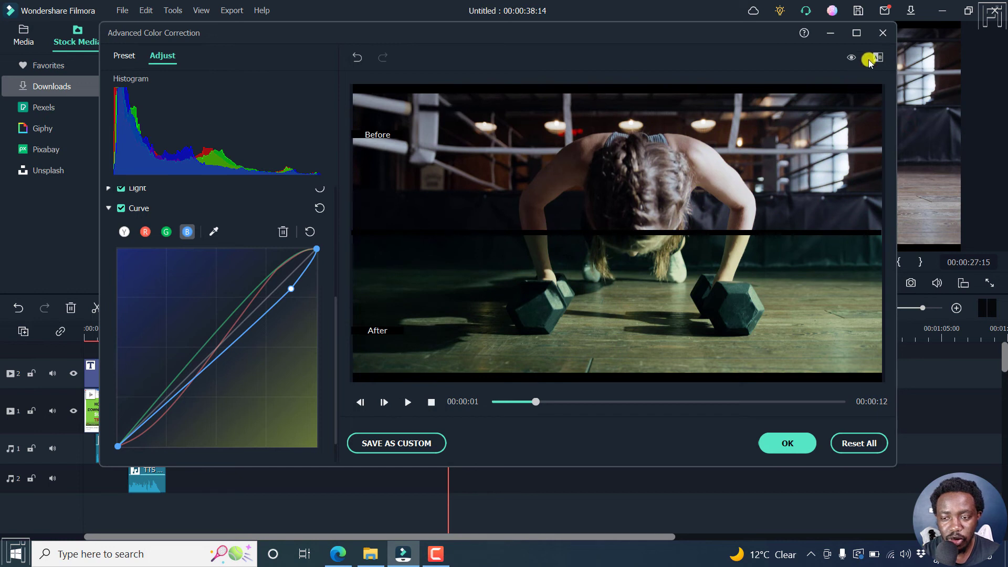
left_click(876, 57)
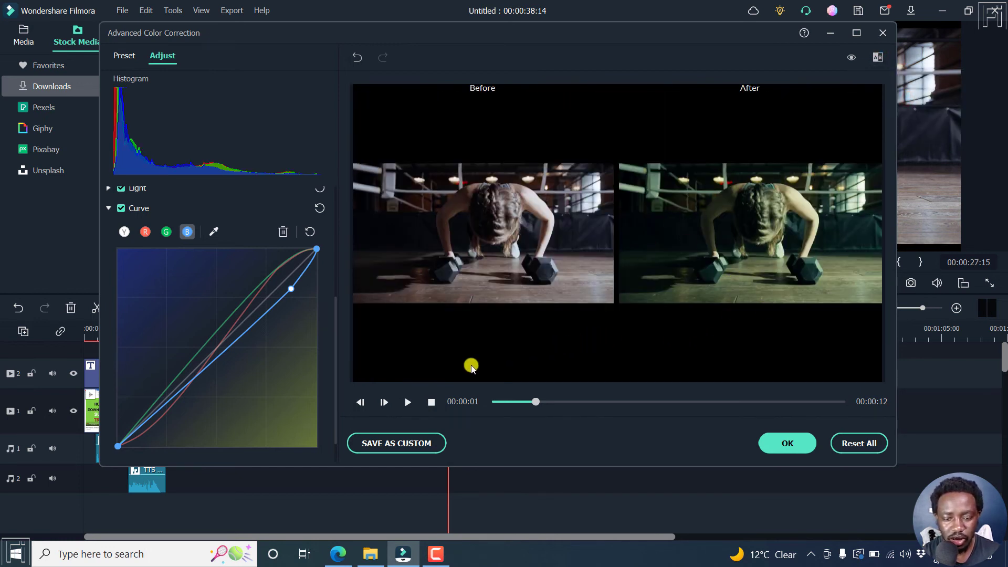
Scrub the preview to later moments of the push-up clip to check the grade.
left_click_drag(519, 402, 537, 402)
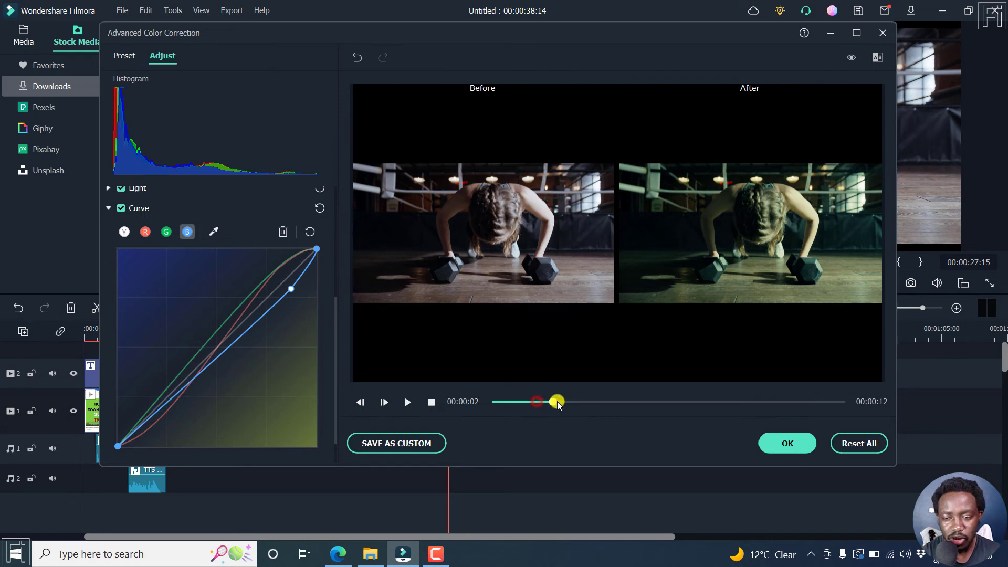
left_click_drag(536, 401, 645, 405)
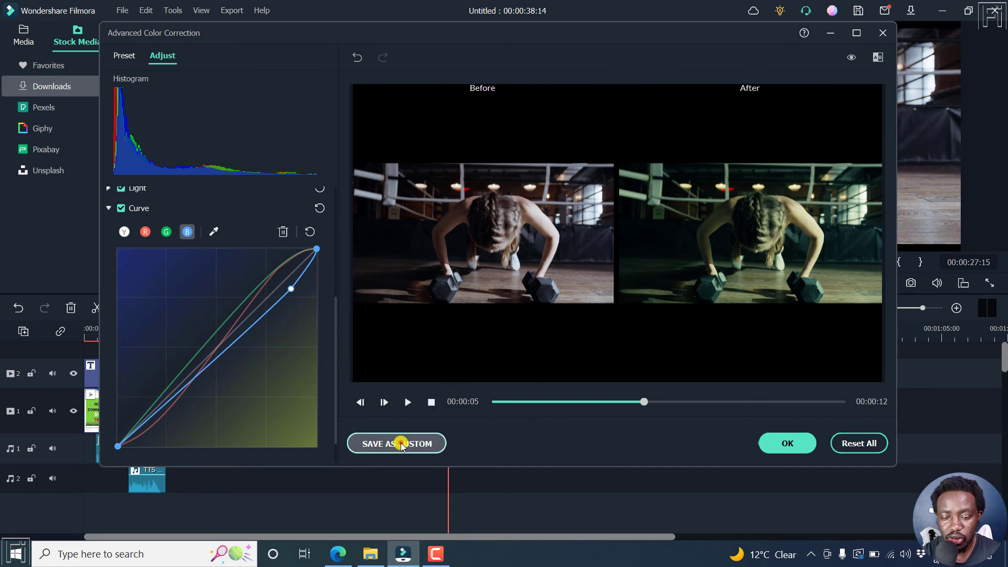
Save the grade as a custom preset named 'RGB' and apply it, returning to the timeline.
left_click(396, 443)
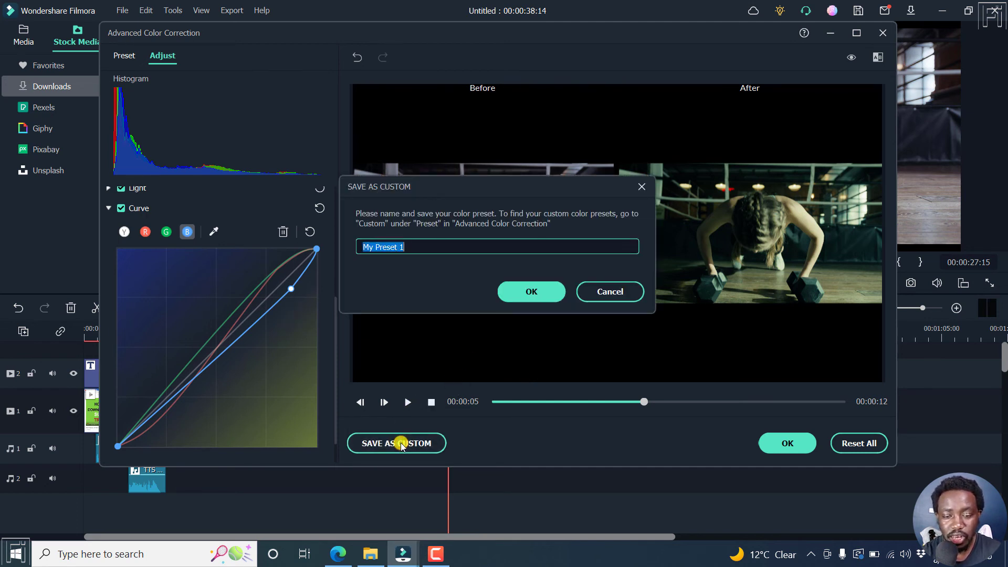
type("RGB")
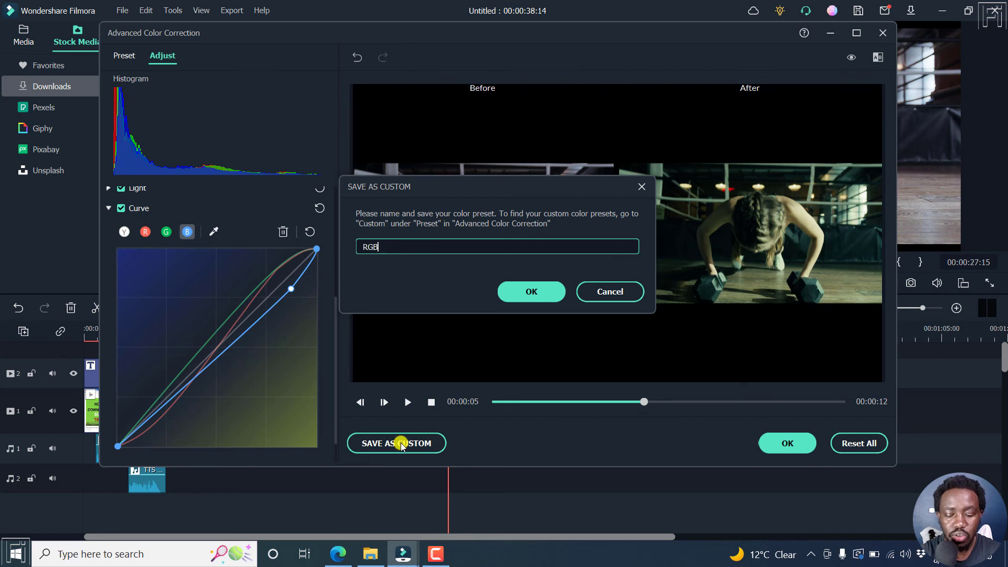
type("Sample")
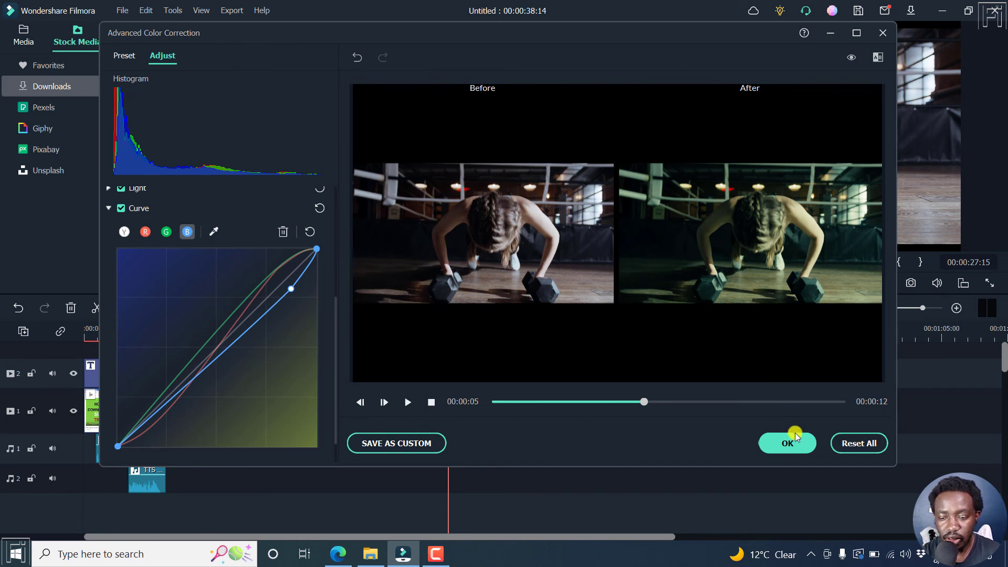
mouse_move(886, 433)
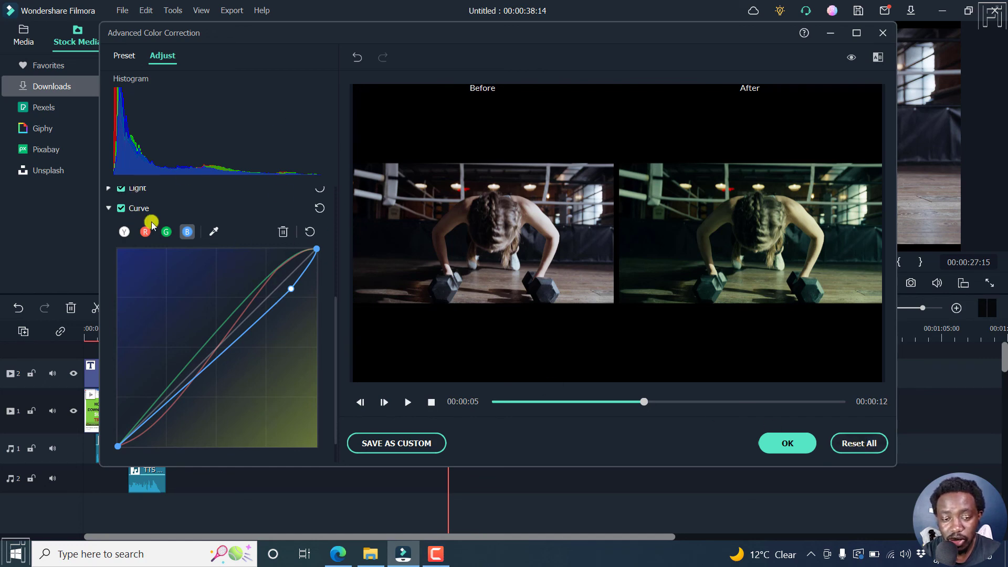
left_click(786, 443)
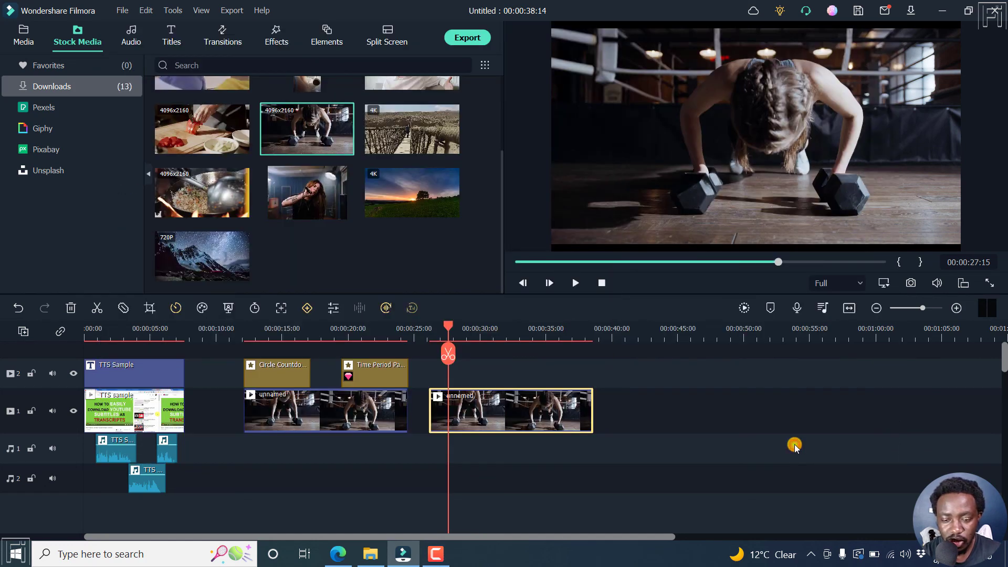